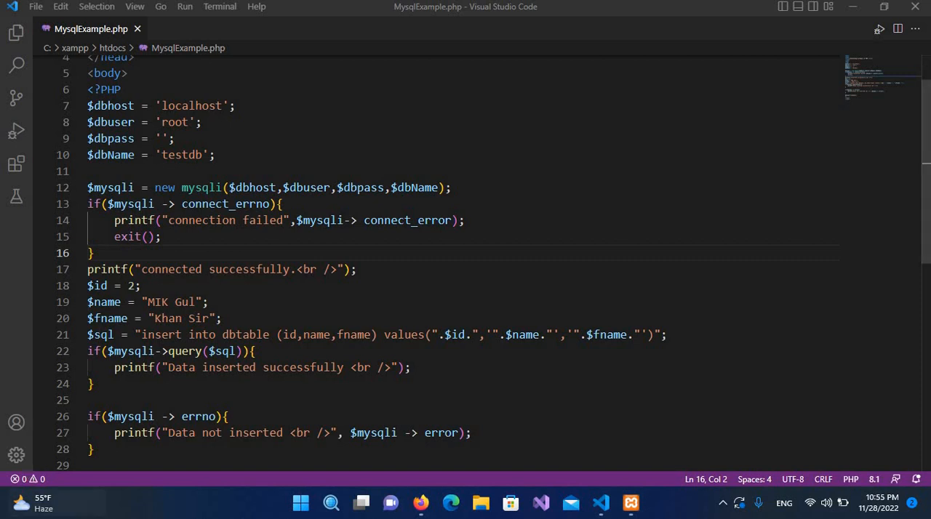
mouse_move(99, 286)
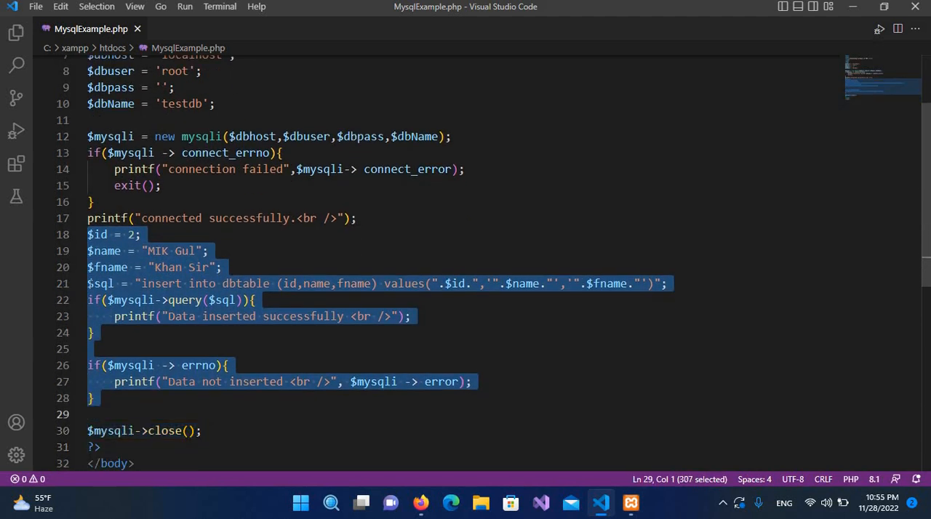
Delete the record-insert block (lines 18–28) and add blank lines after the connection message
key(Delete)
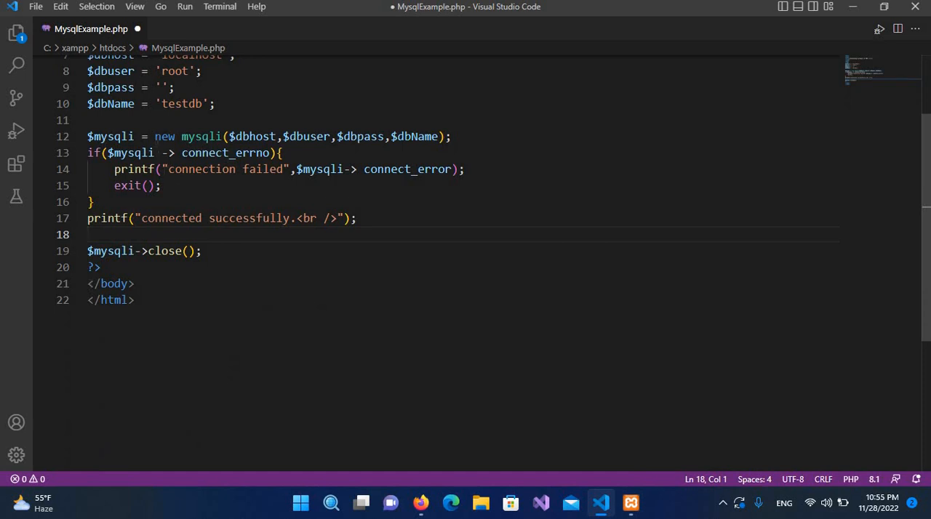
click(155, 87)
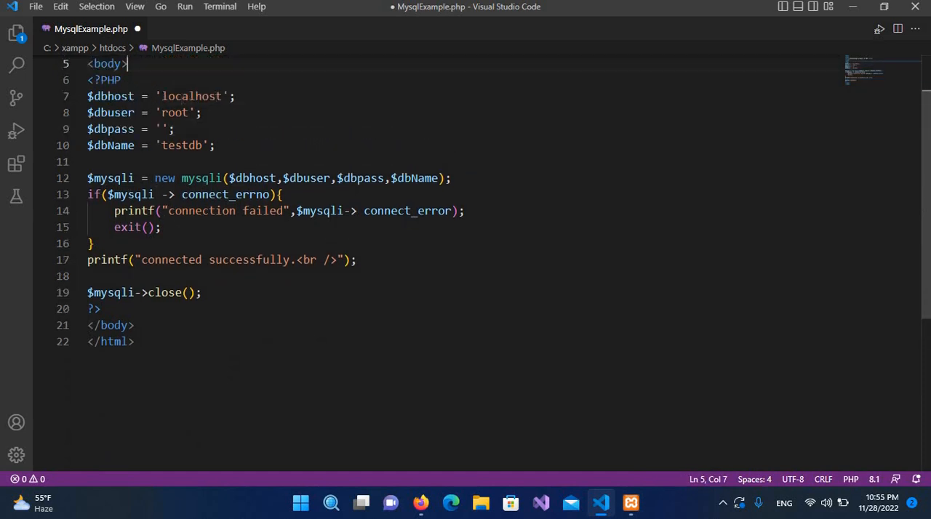
mouse_move(196, 263)
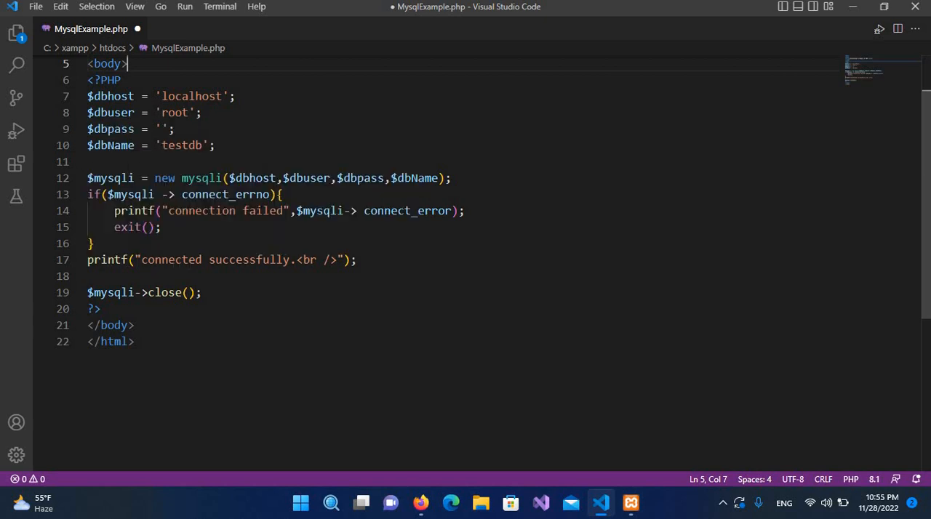
click(357, 259)
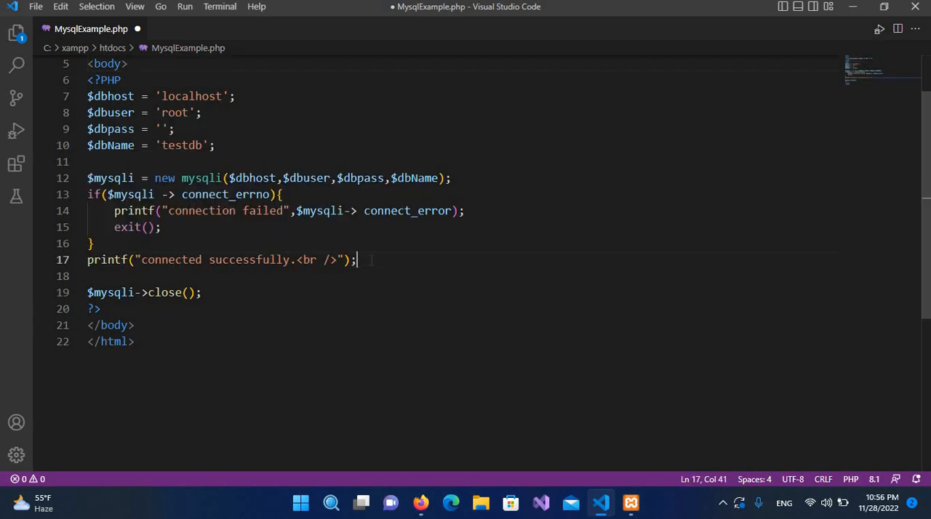
key(Enter)
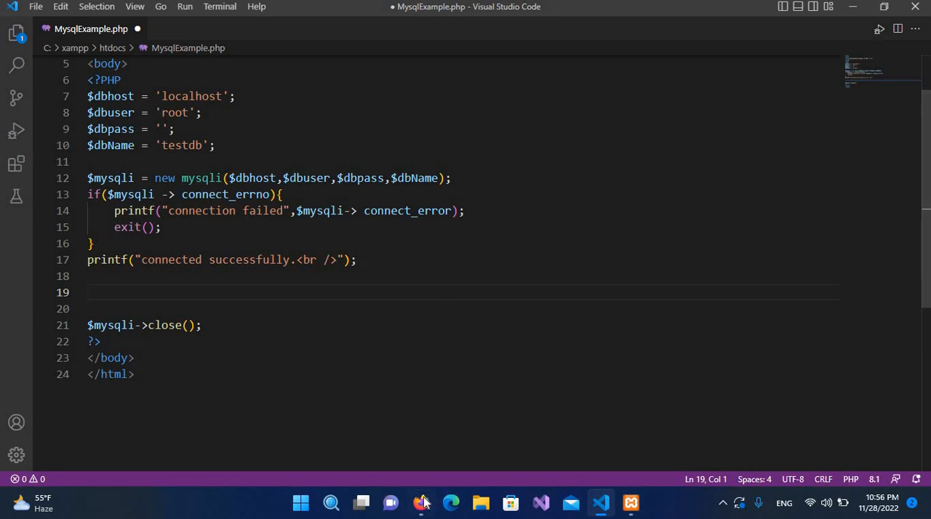
Check the two dbtable records on phpMyAdmin's Browse page, then return to MysqlExample.php
click(422, 504)
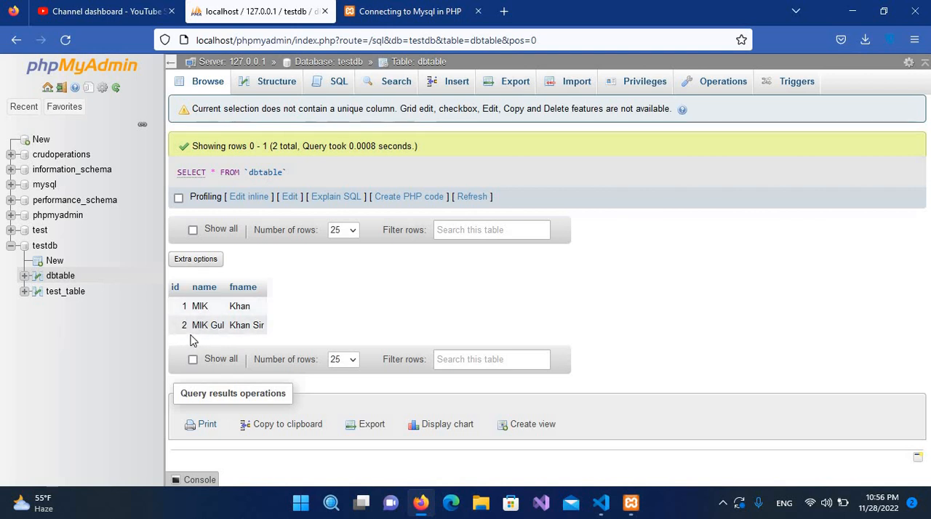
mouse_move(445, 390)
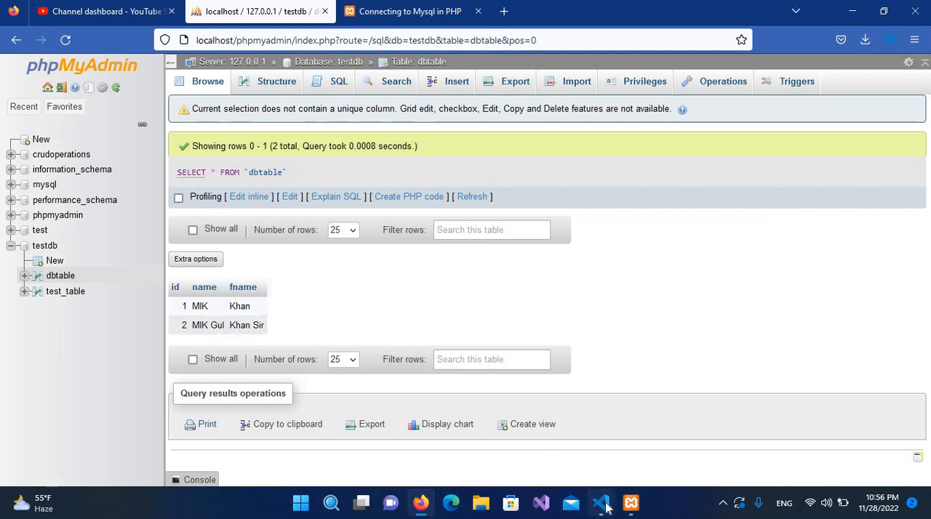
click(600, 503)
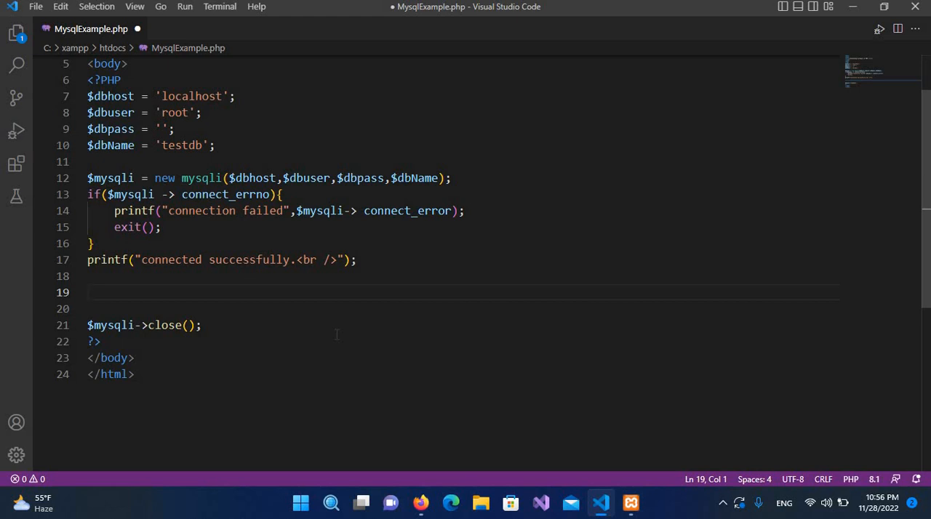
Write $sql = "Select * from dbtable"; on line 19 and start a new line
text($sql = ")
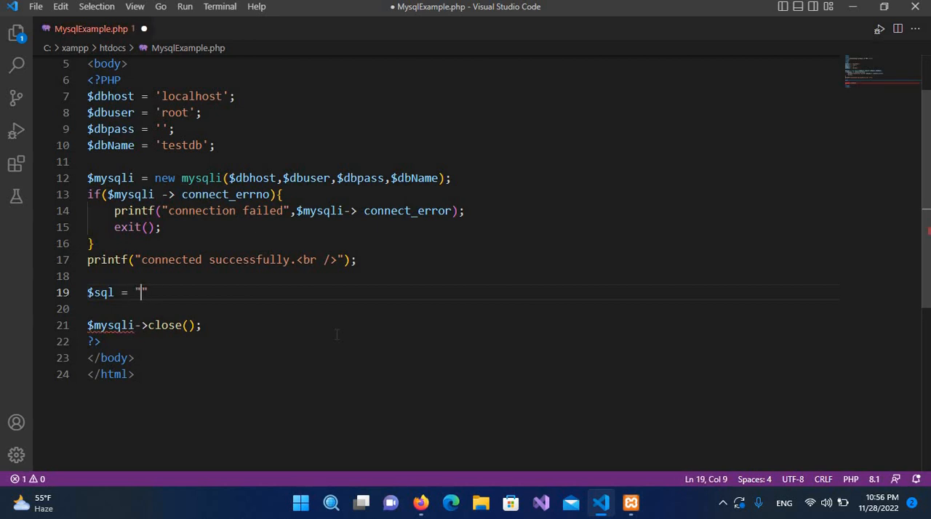
text(Sel)
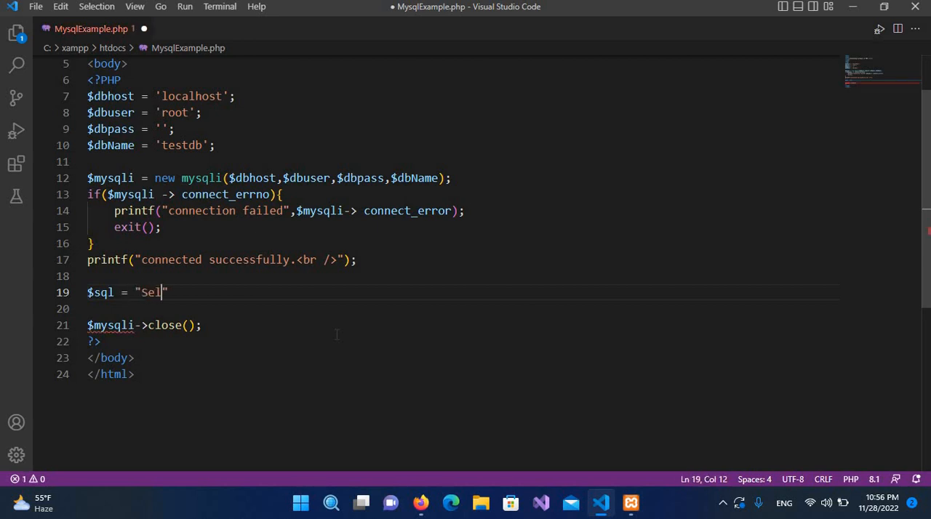
text(ect)
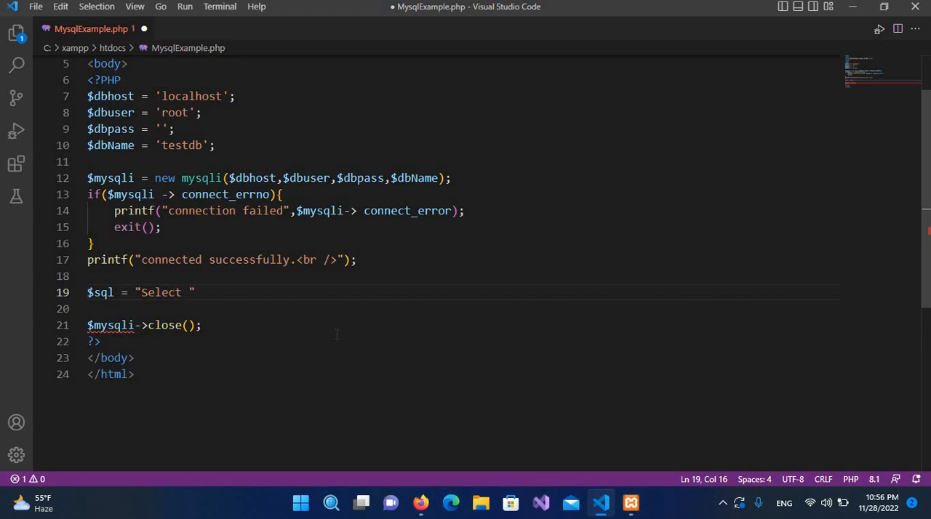
text(* from dt)
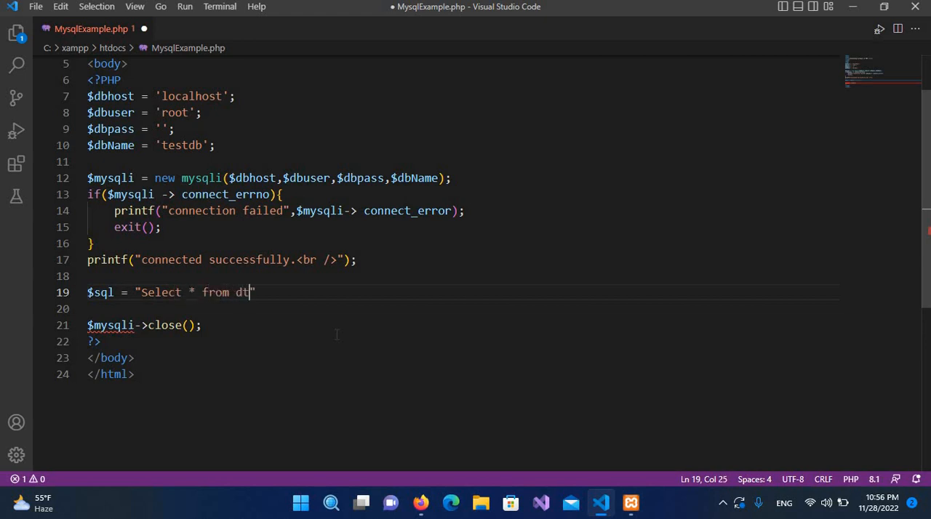
text(abl)
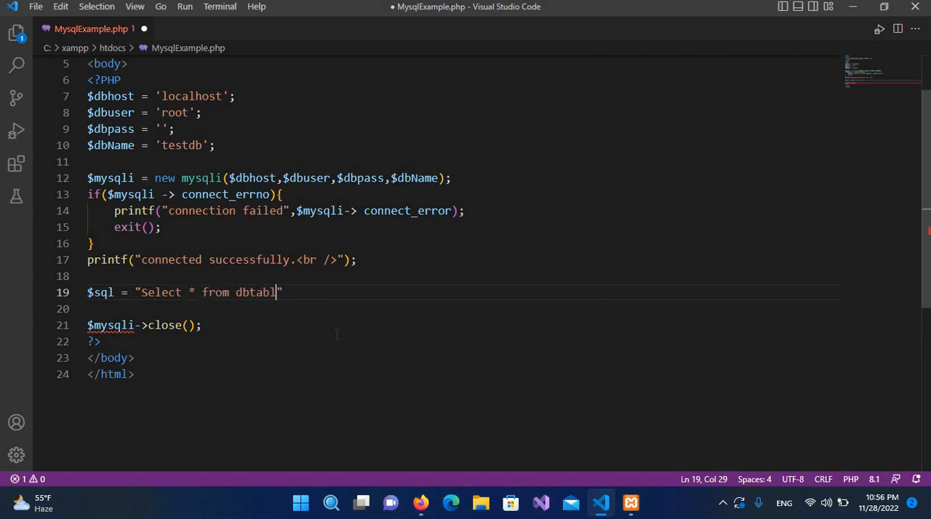
text(e";)
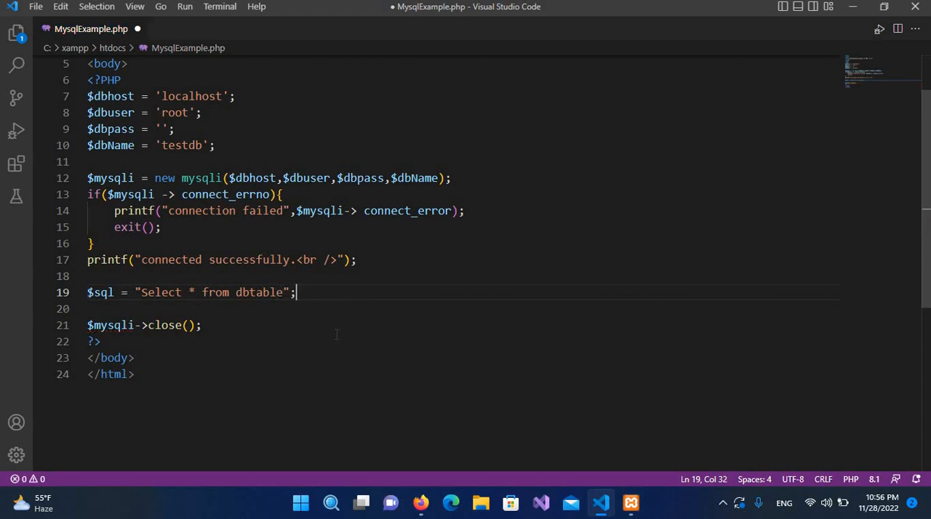
key(Enter)
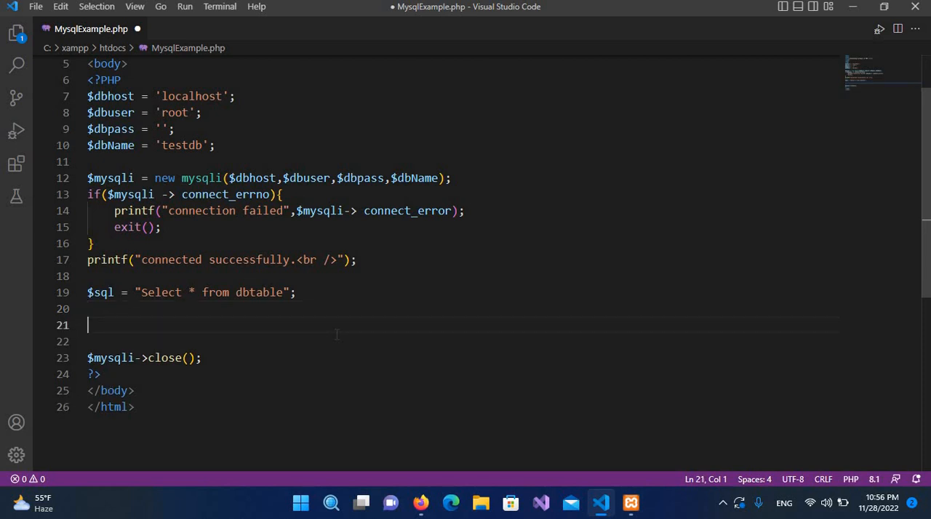
Write $result = $mysqli->query($sql); to run the SELECT query
text($r)
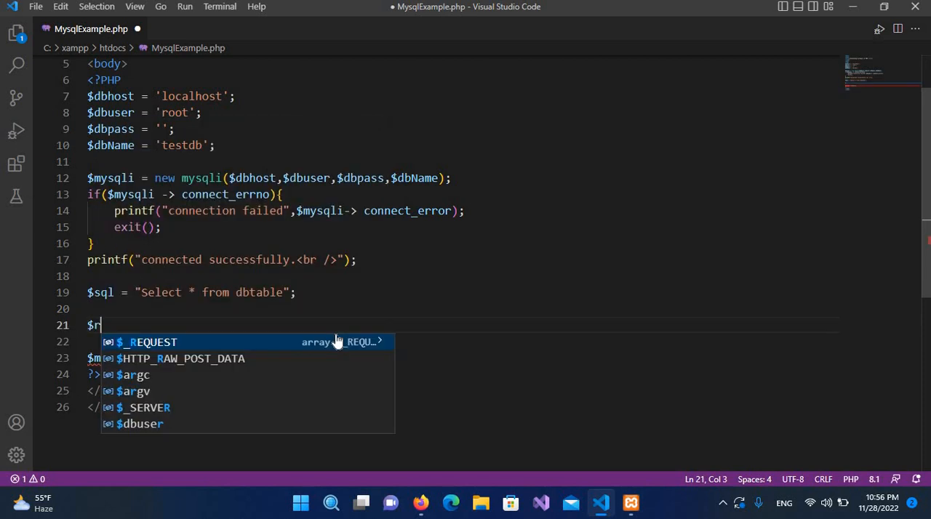
text(esult = mys)
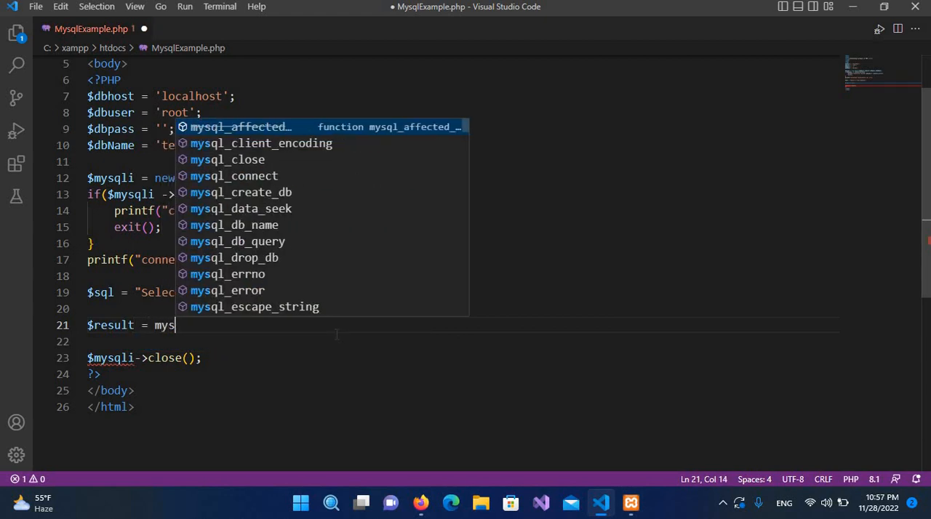
text(li)
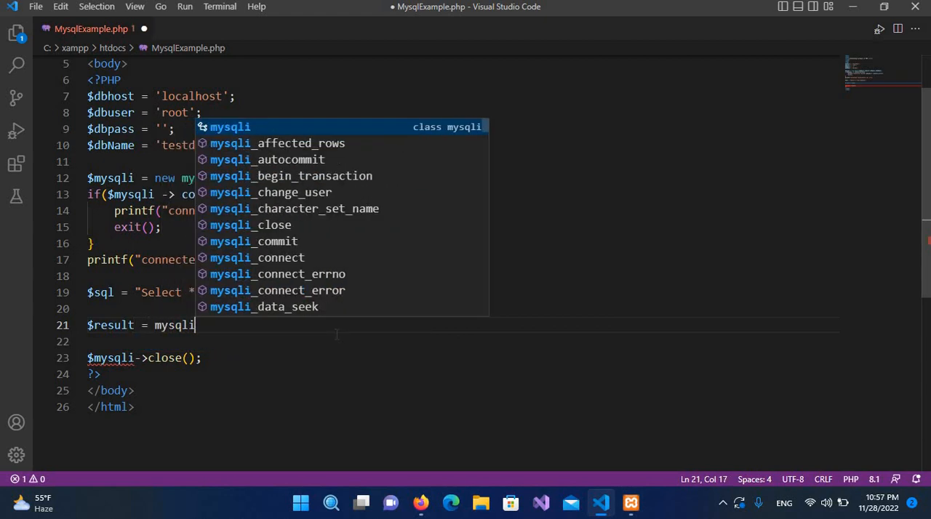
key(BackSpace)
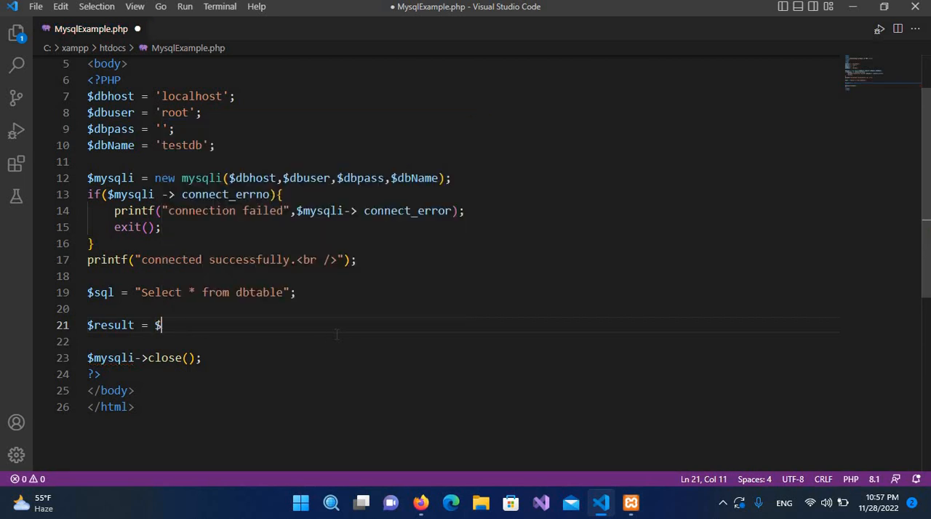
text($)
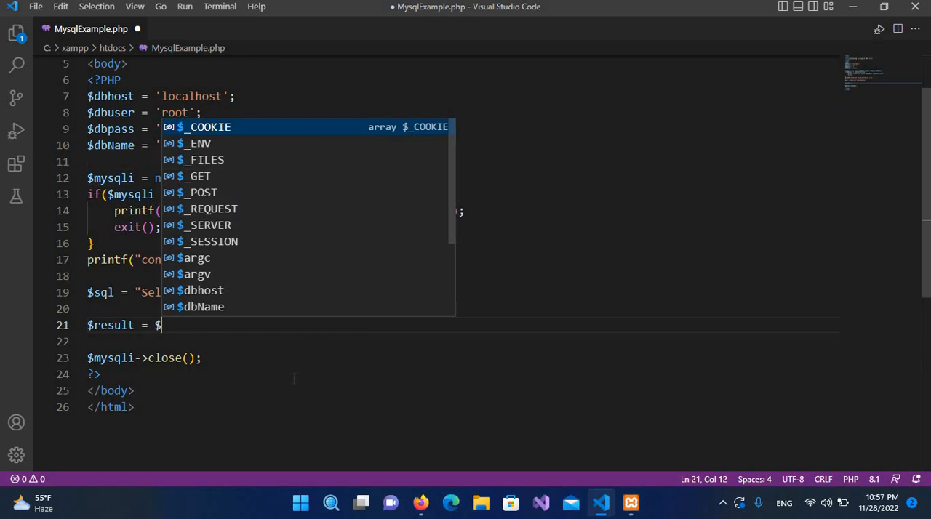
text(mys)
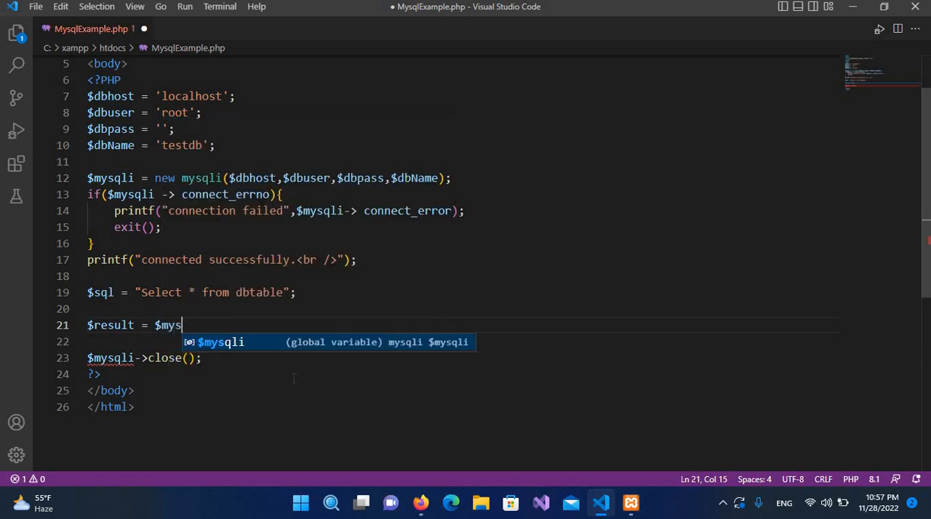
key(Tab)
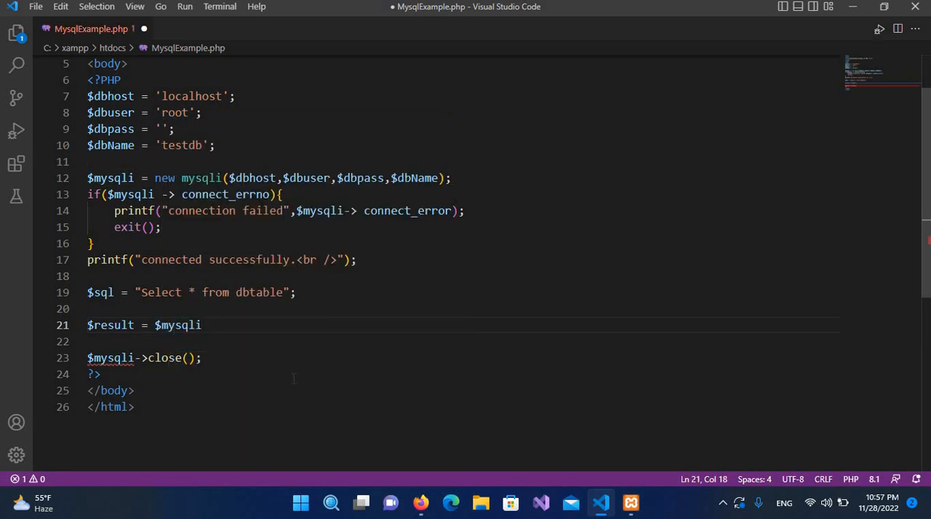
text(->)
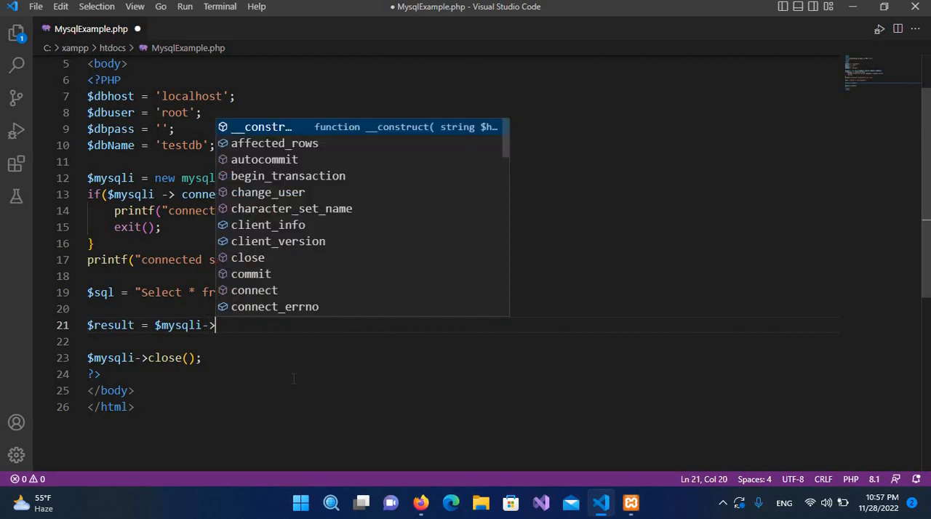
text(qu)
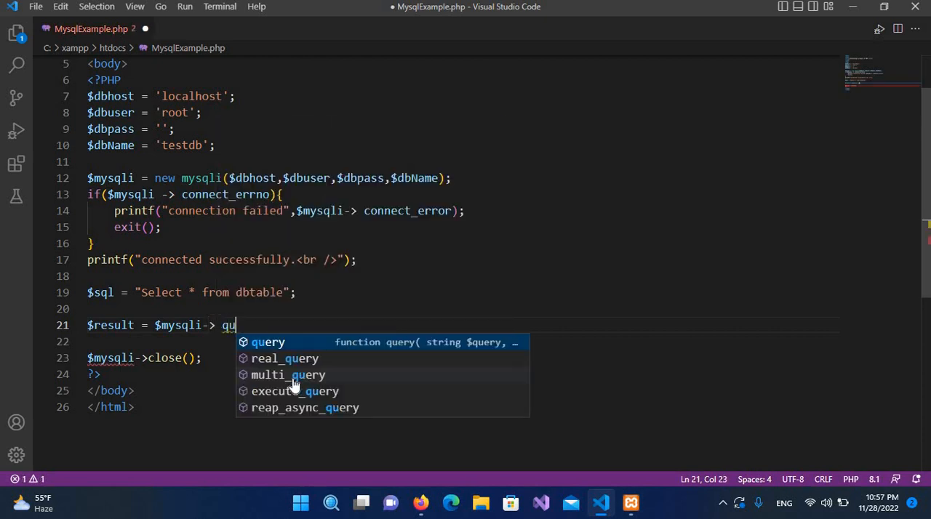
click(268, 342)
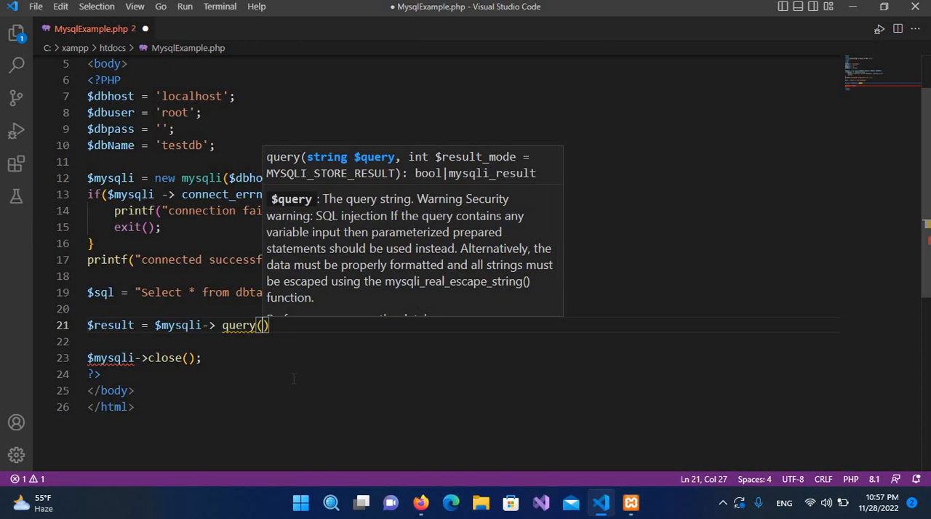
text($aql)
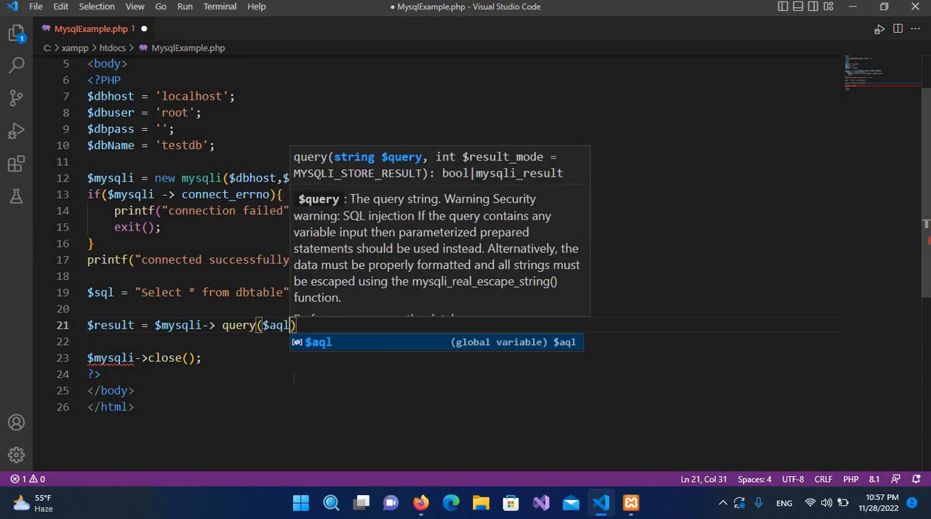
key(Backspace)
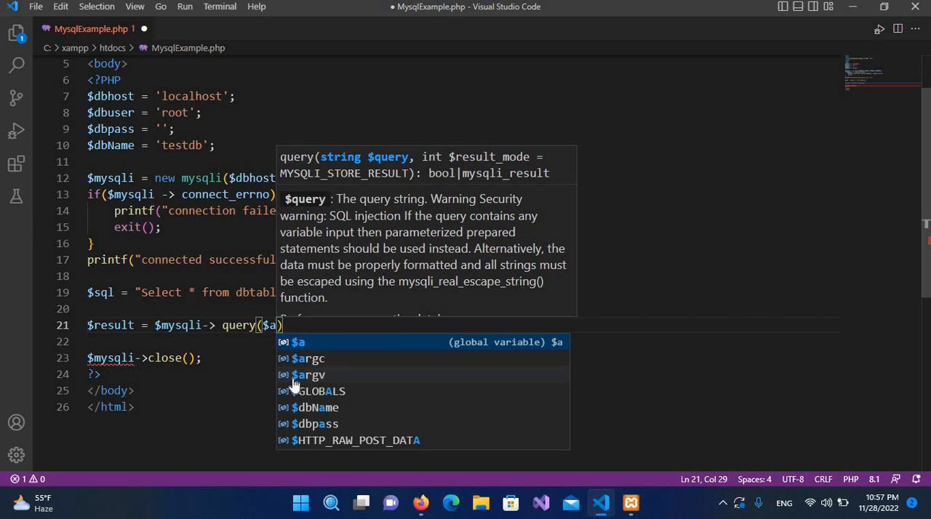
text(sql)
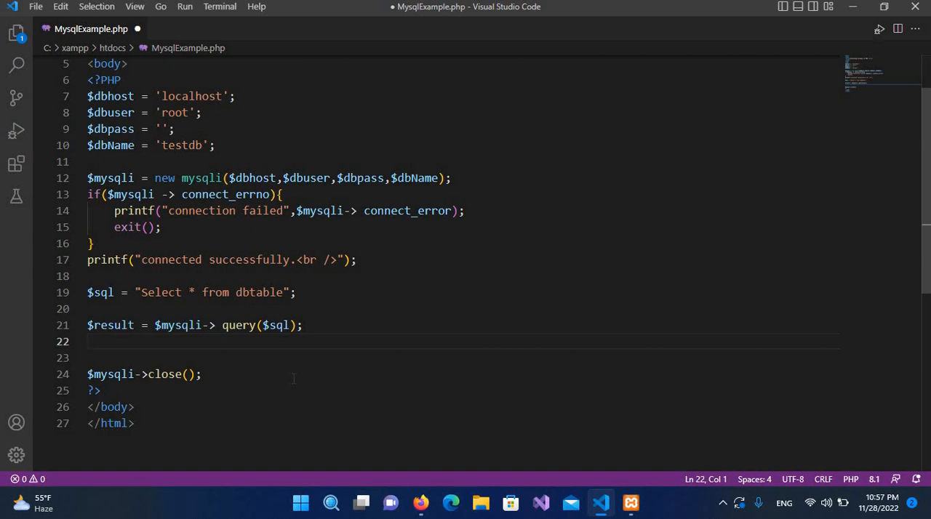
Open an if block checking that $result->num_rows > 0
text(if()
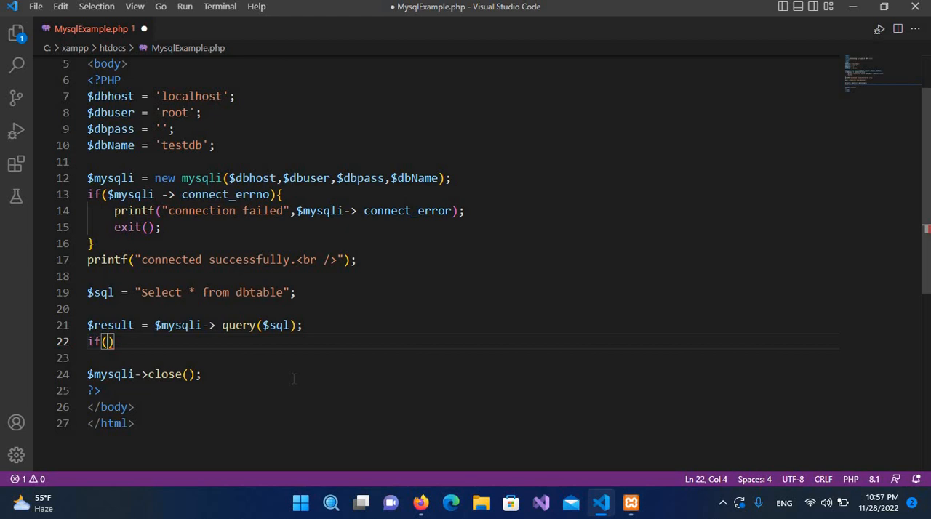
text($result-)
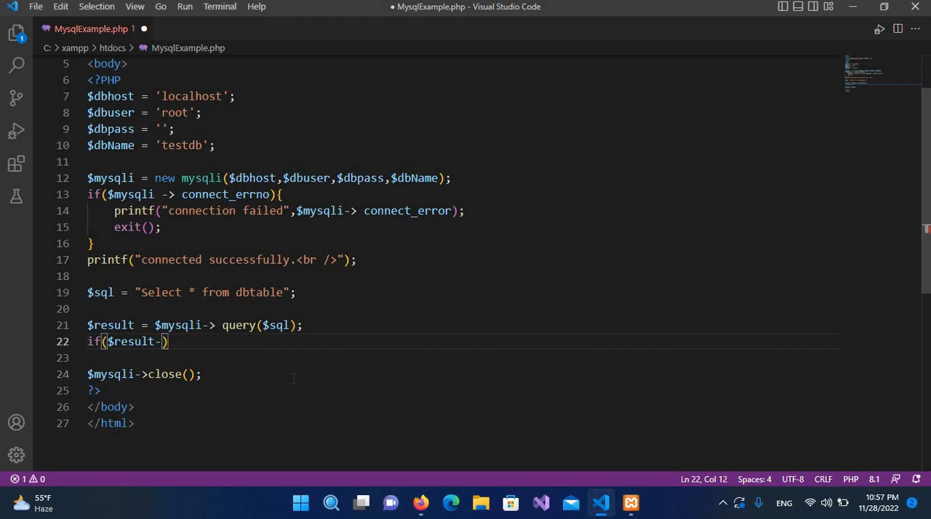
text(>)
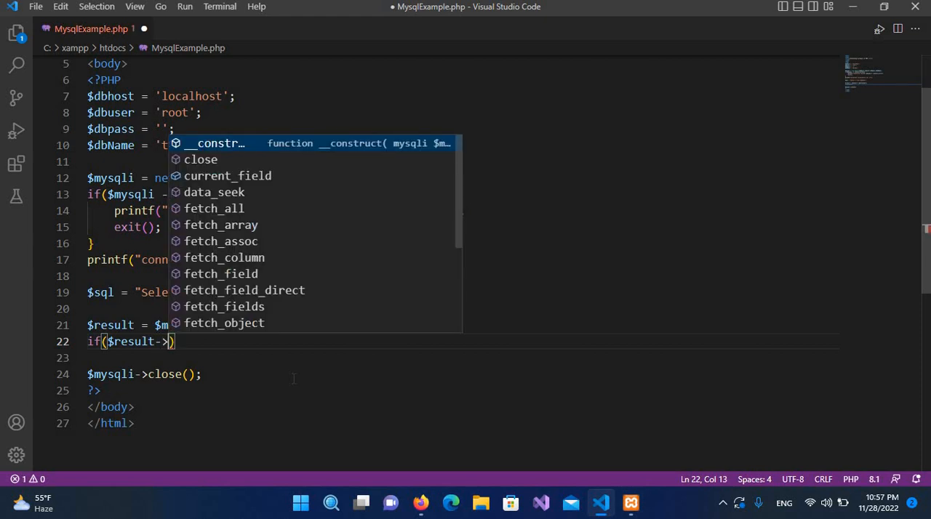
text(num)
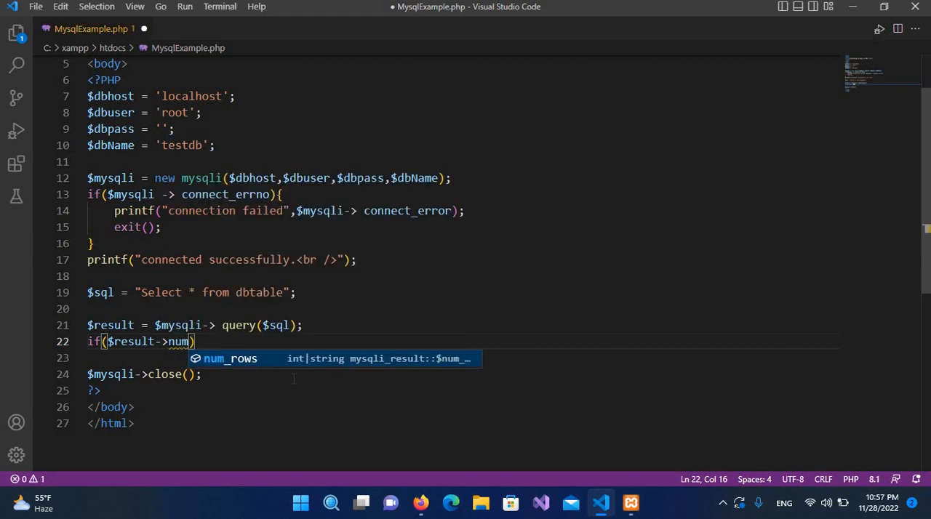
key(Tab)
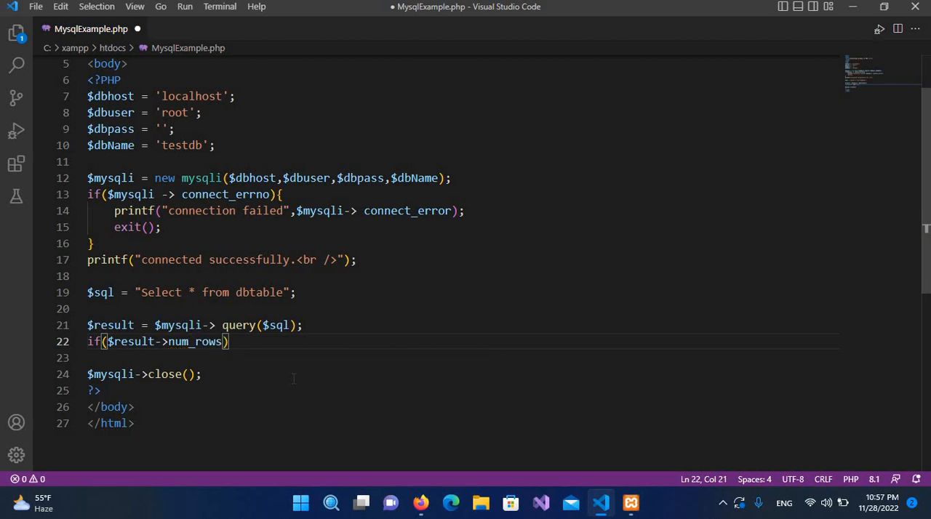
text(>0)
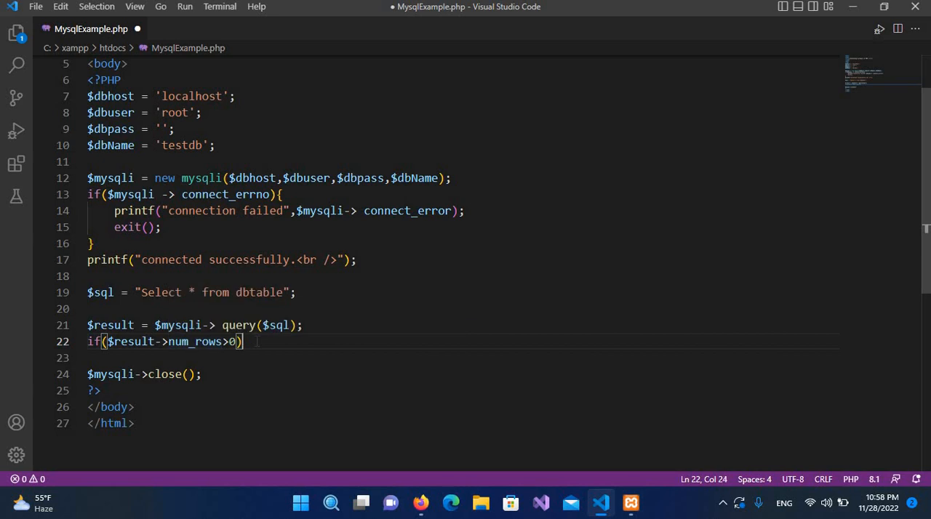
text({)
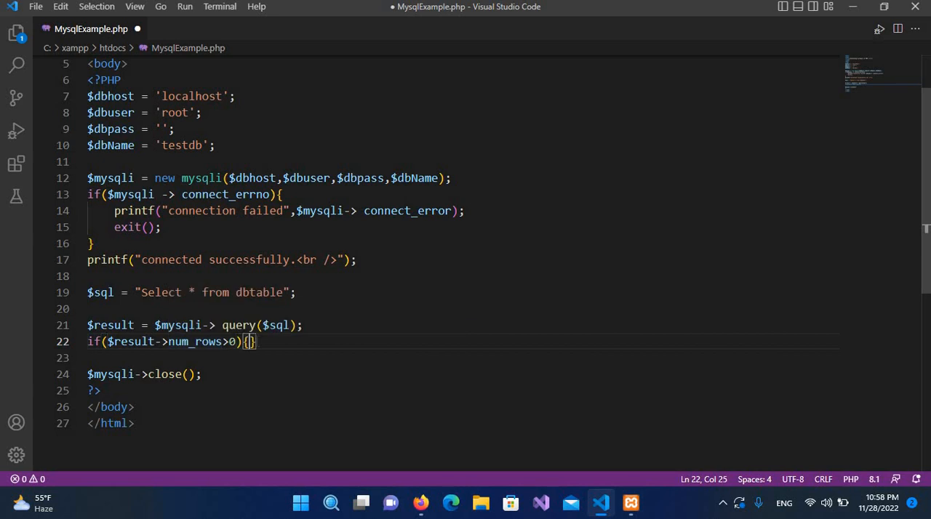
key(Enter)
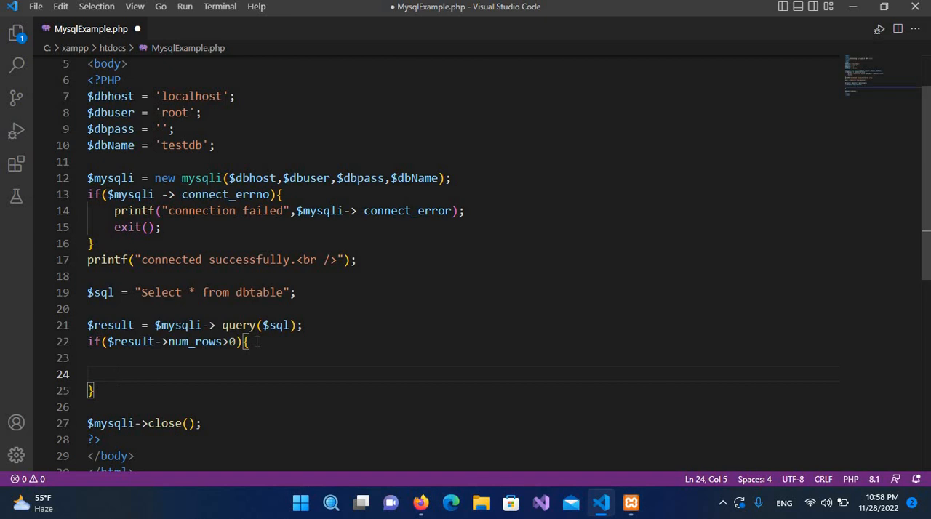
Inside it, start a while loop assigning $row = $result->fetch_assoc()
text(Whi)
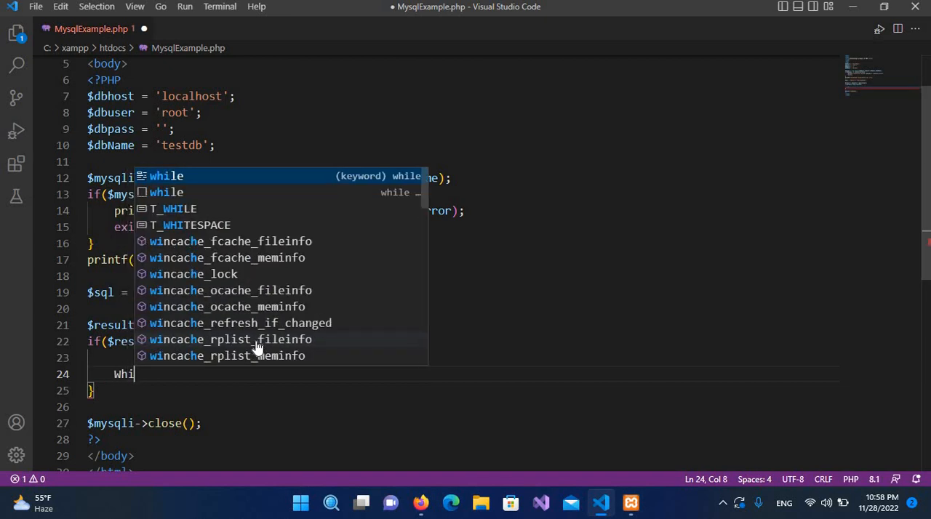
key(BackSpace)
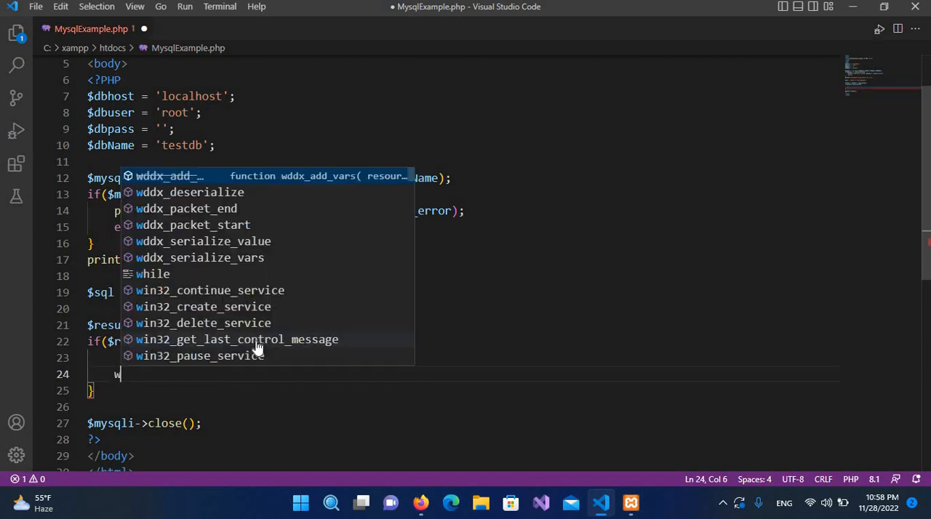
text(hile)
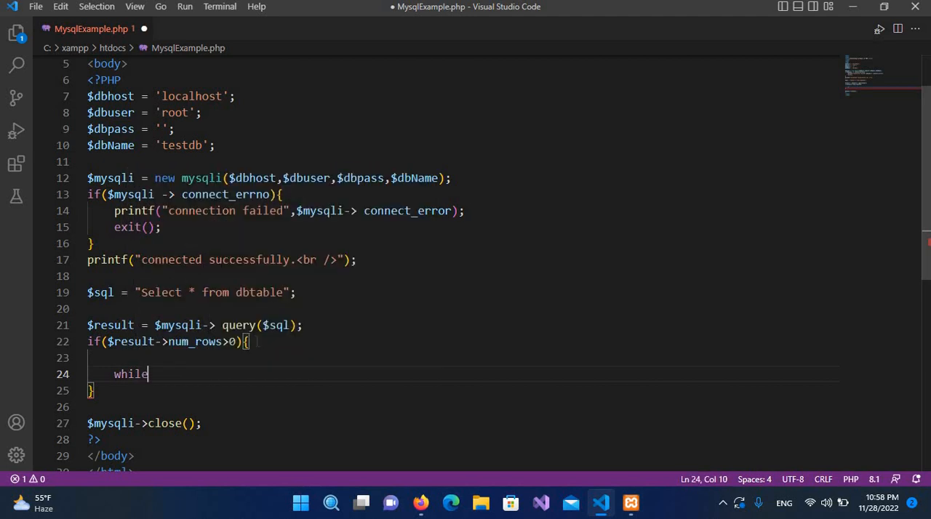
text(()
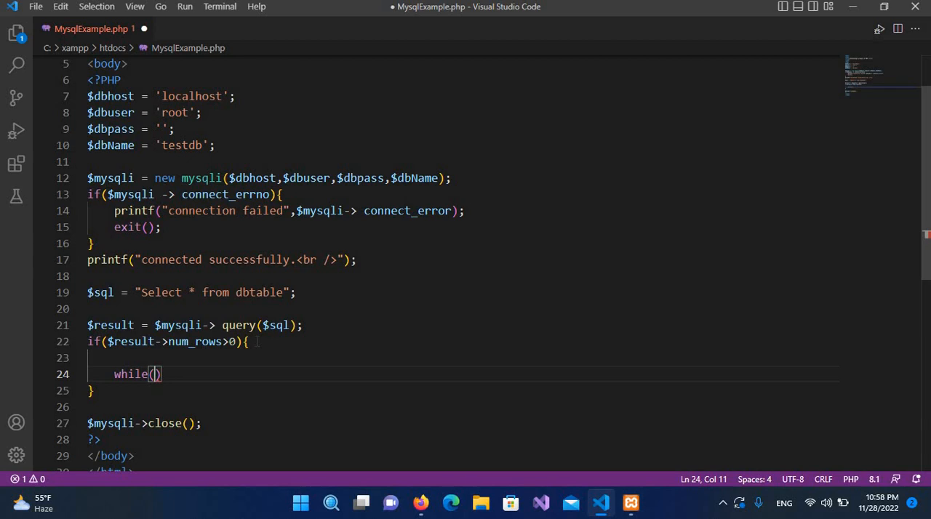
text($row)
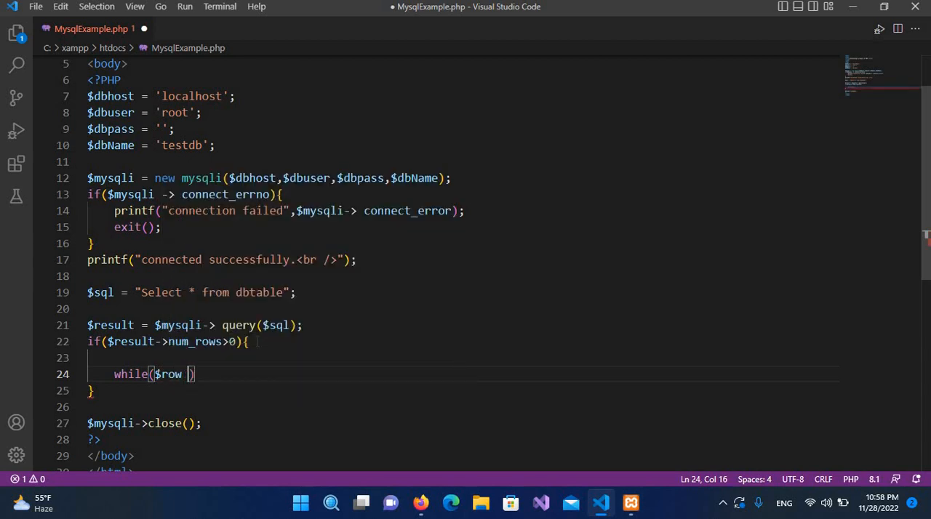
text(=)
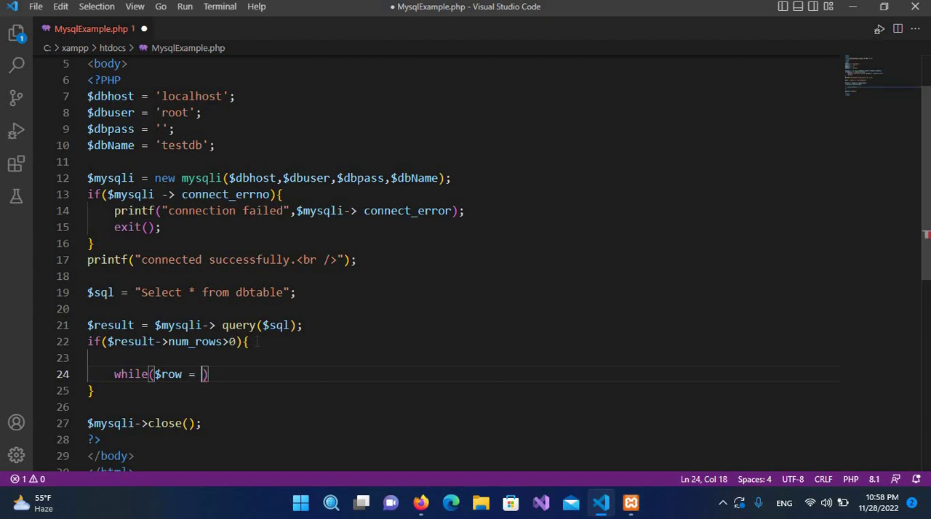
text($result)
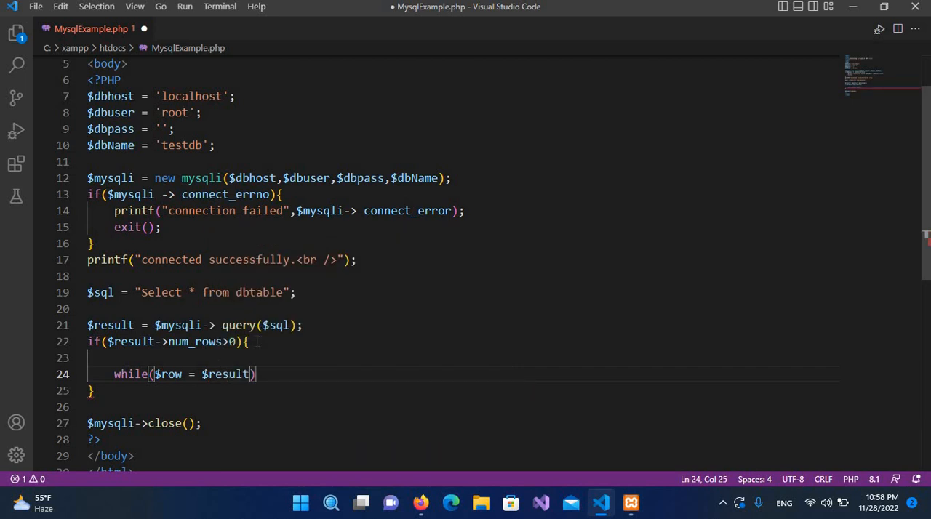
text(->f)
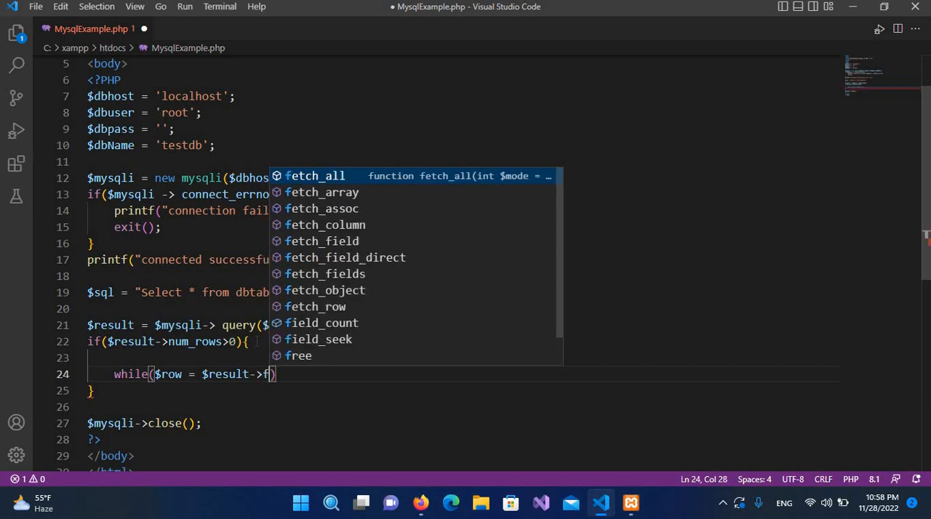
text(e)
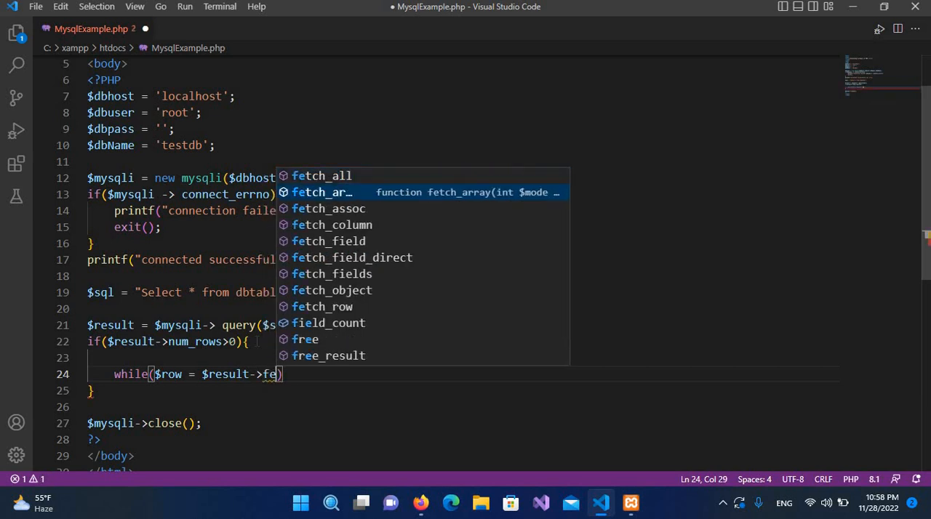
click(331, 208)
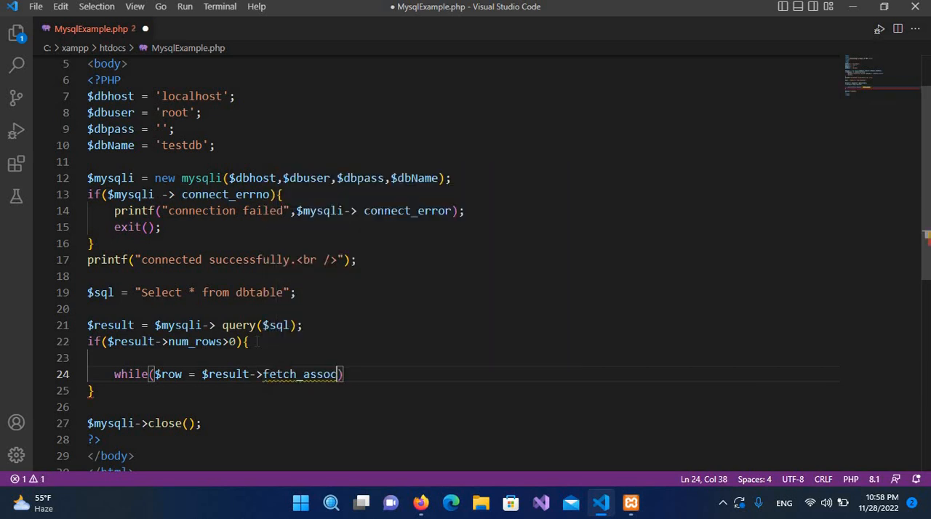
text(()
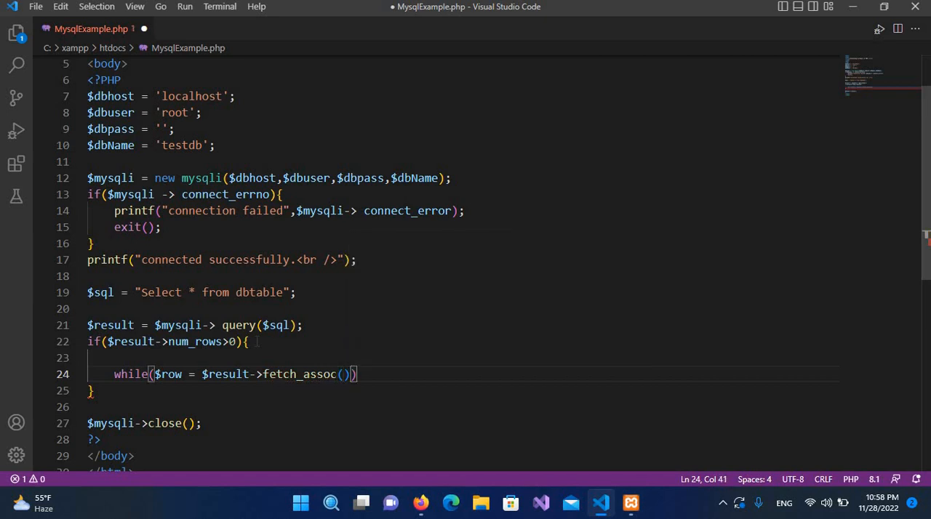
text({)
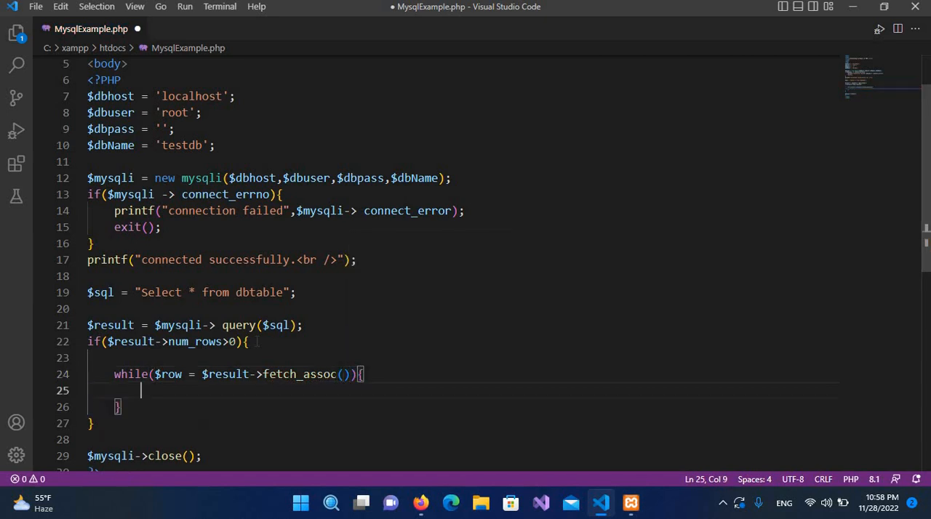
Begin an echo in the loop body printing 'id = ' and $row["id"]
key(Enter)
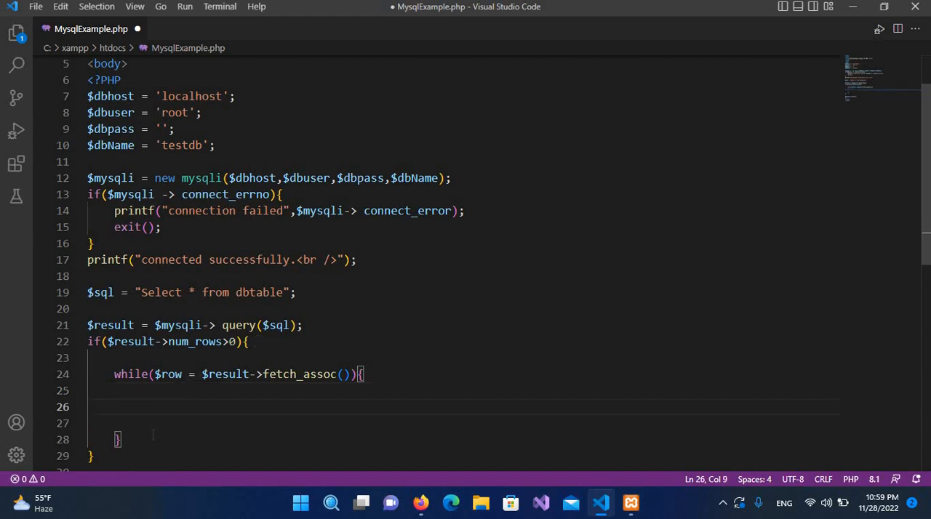
text(echo)
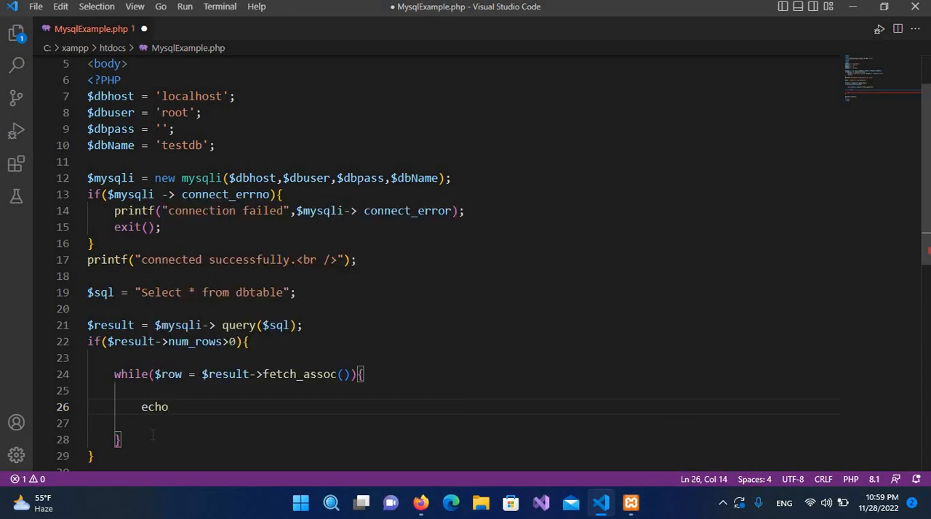
text(')
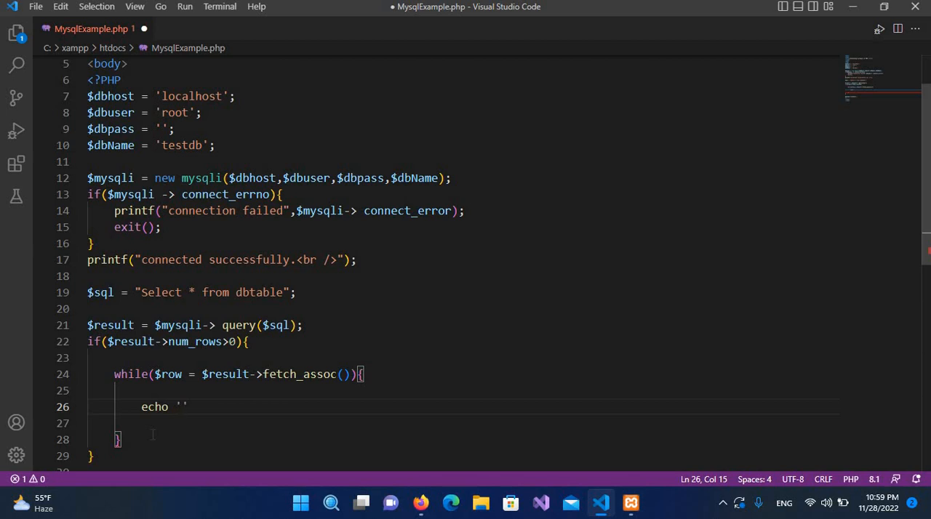
text(id =)
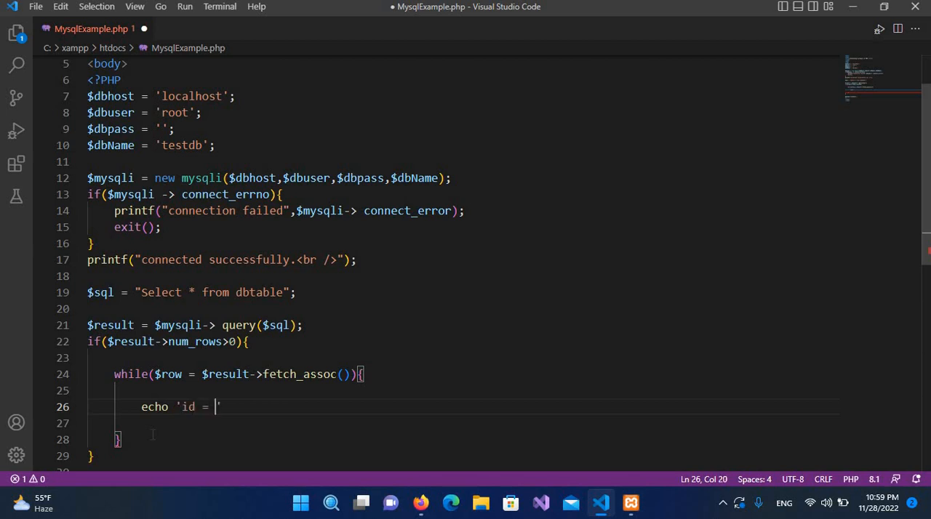
text(')
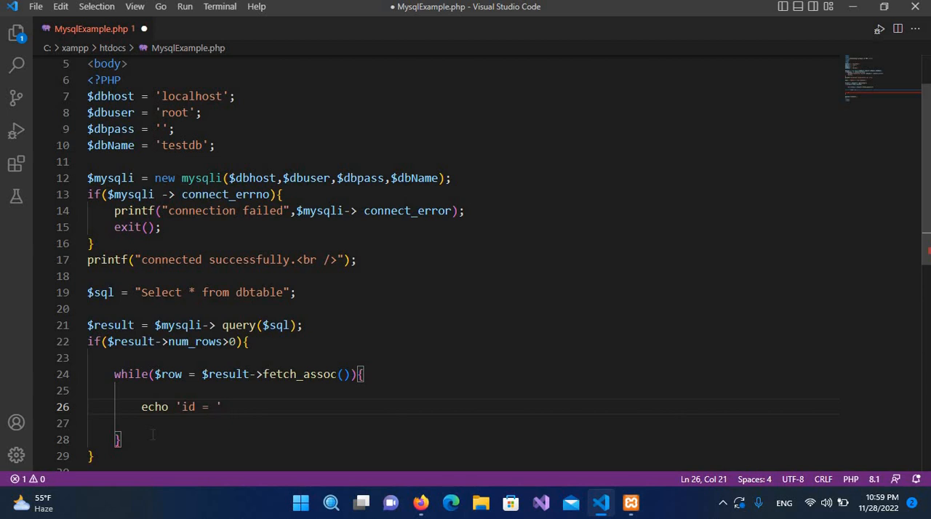
text(.)
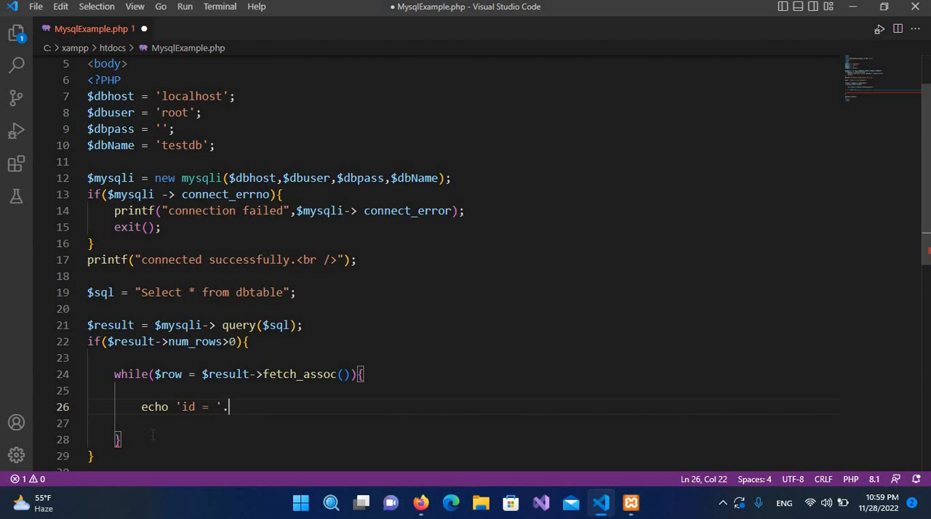
text($row)
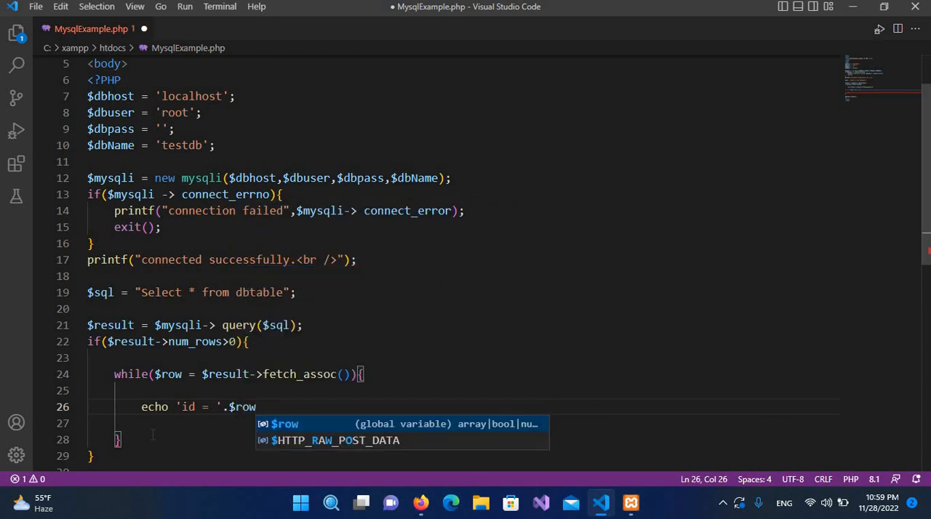
text([)
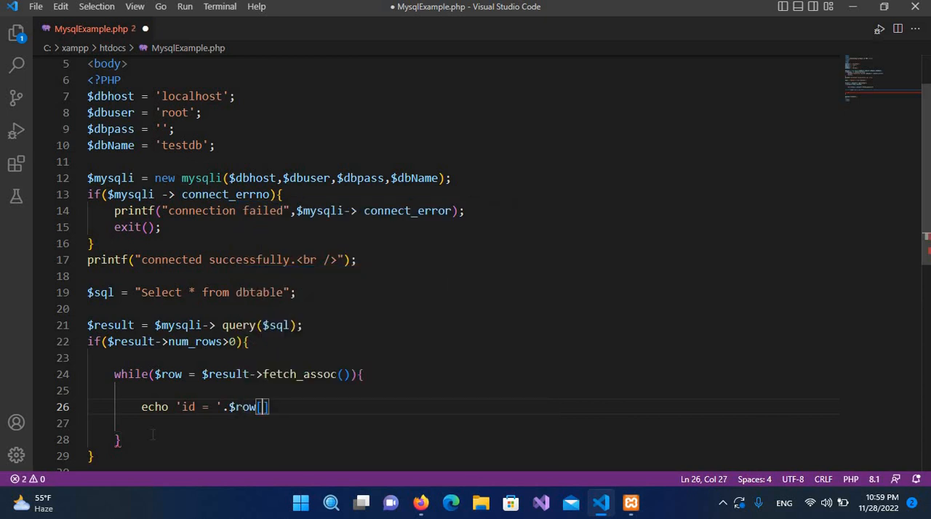
text("id")
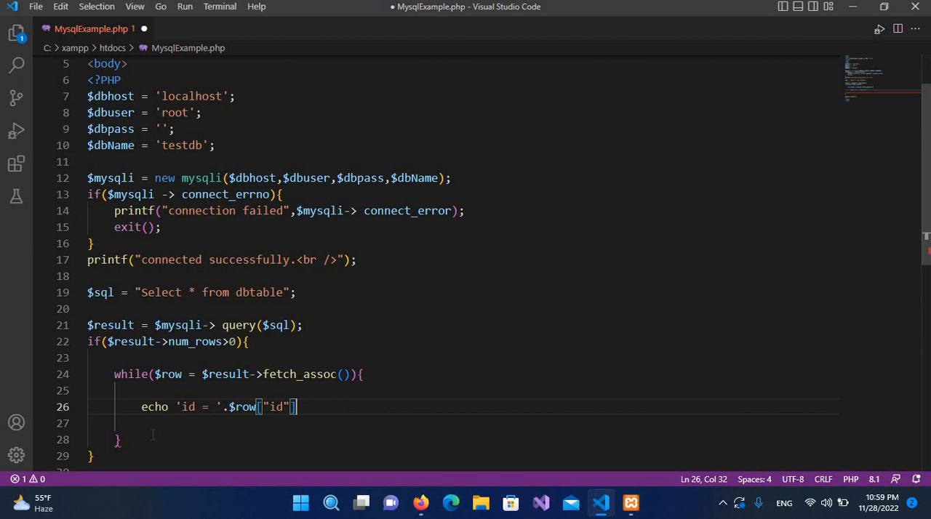
text(.)
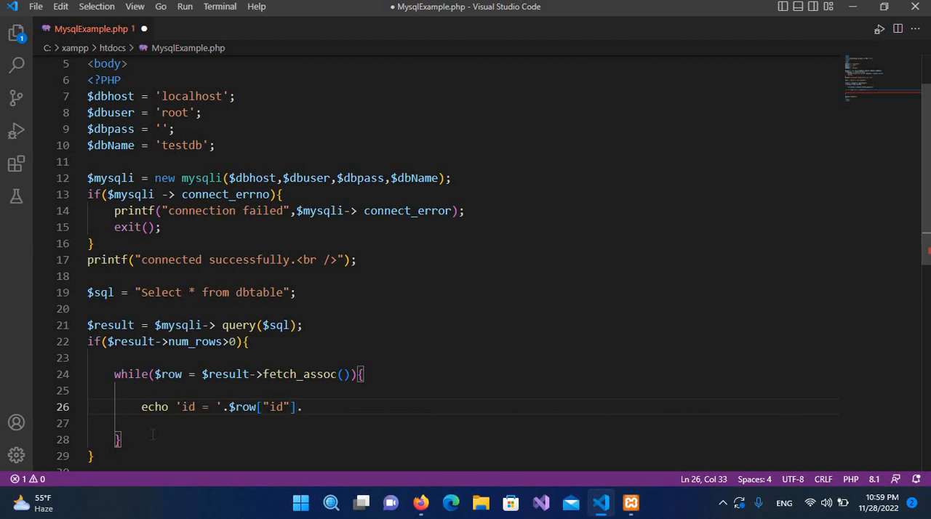
Append a 'name' label and $row["name"] to the echo statement
text(.")
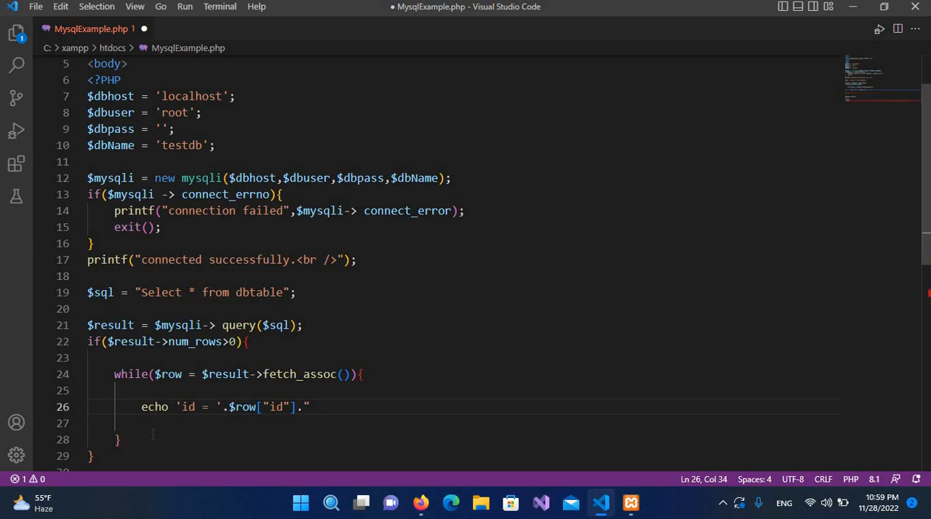
text(')
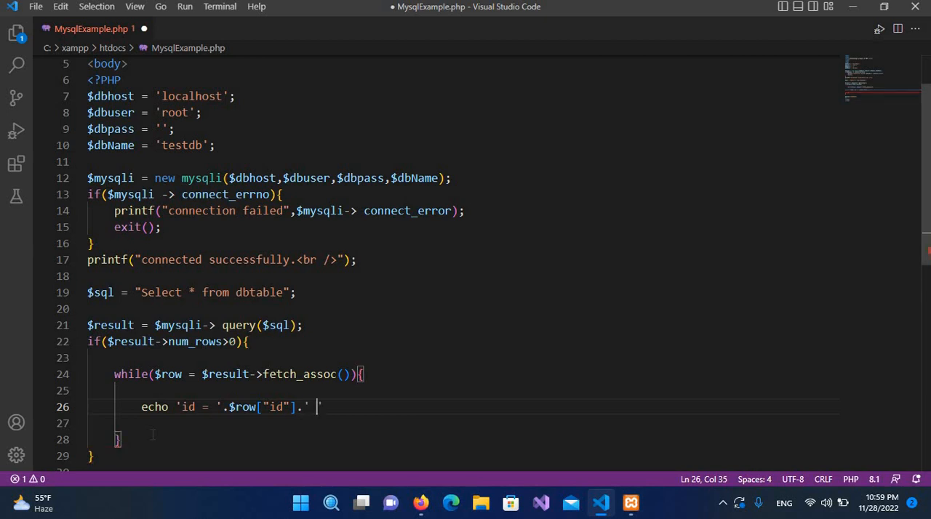
text(name =)
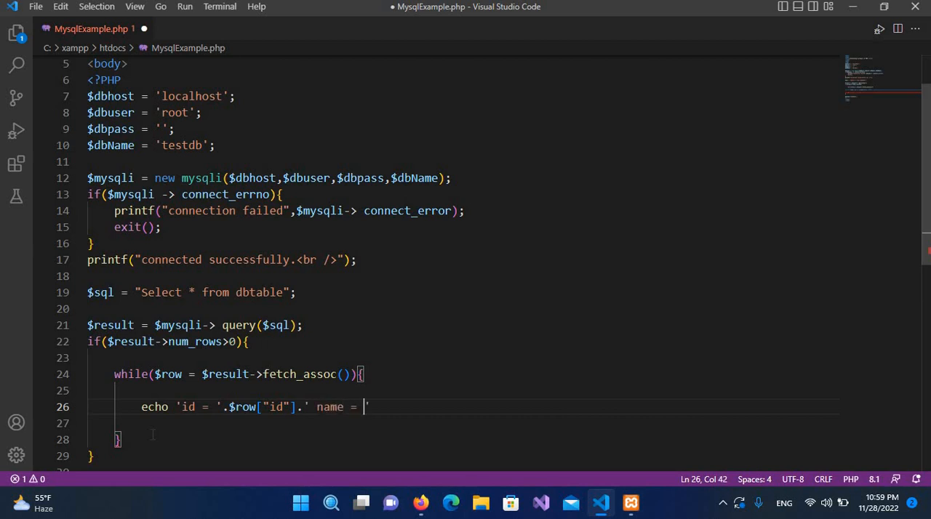
text('.)
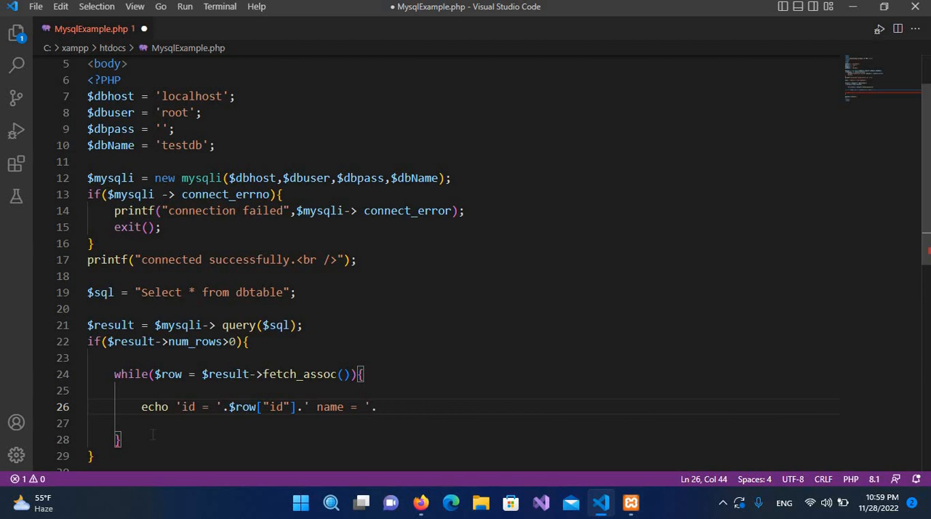
text($row)
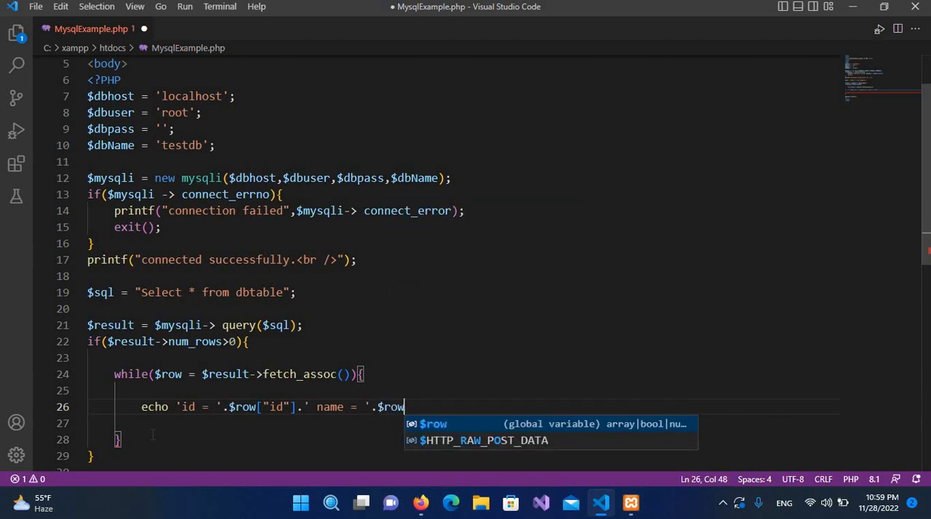
key(Escape)
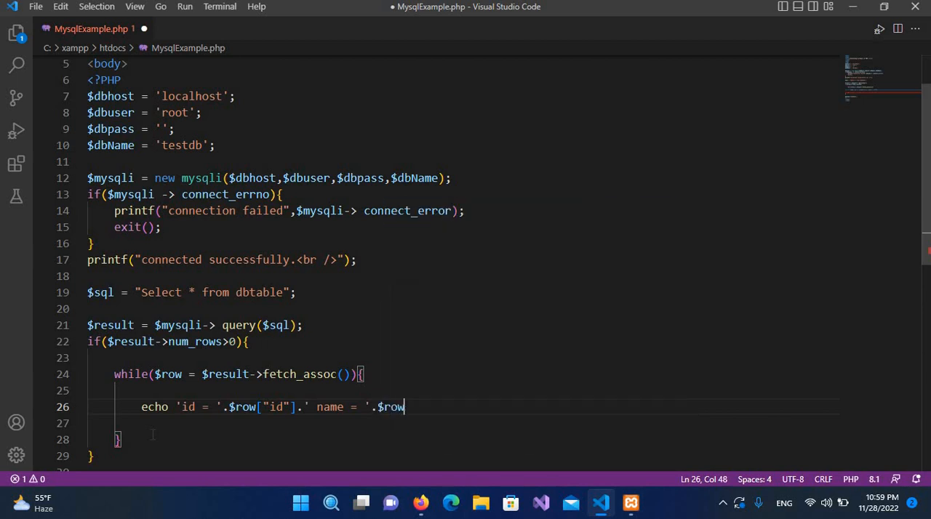
text([)
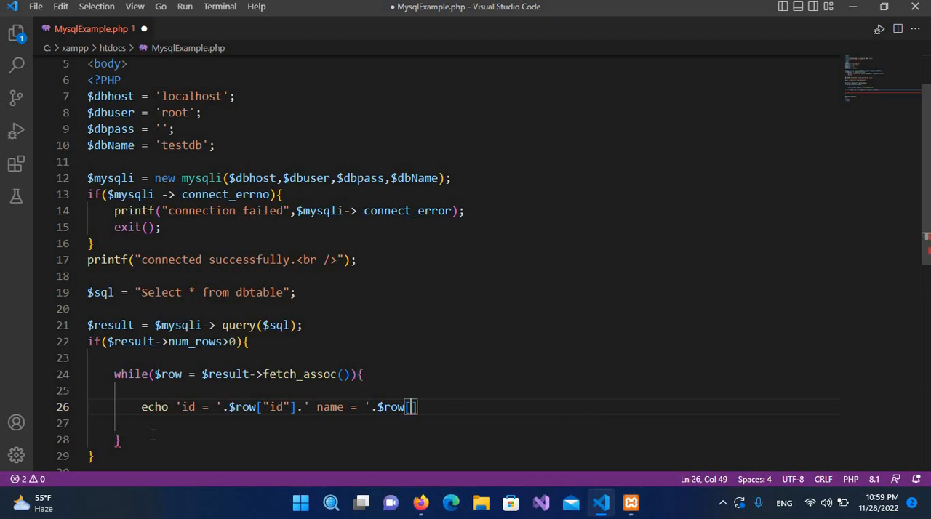
text("")
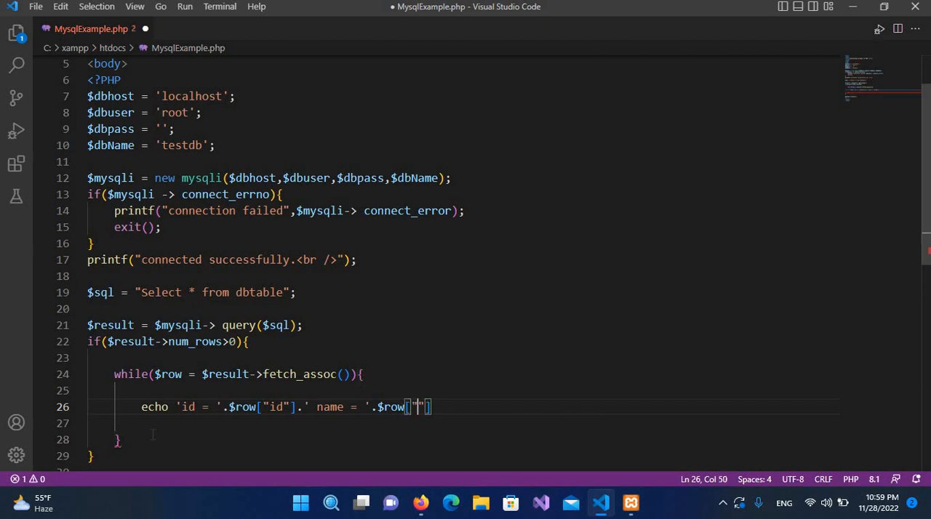
text(name)
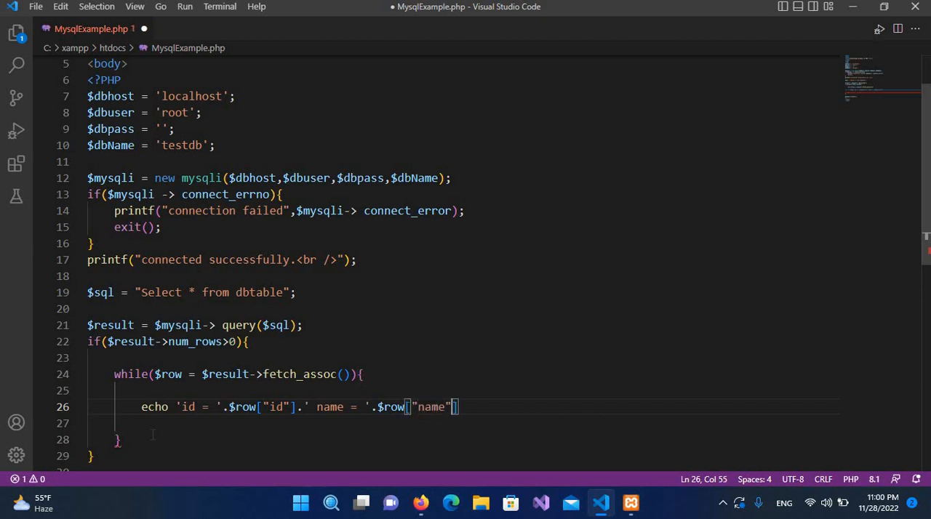
text(].)
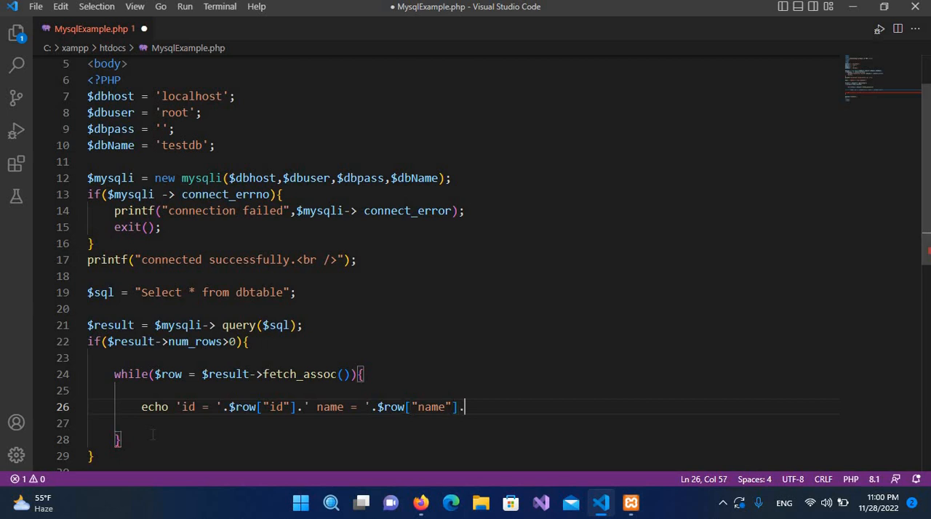
Append an 'fname = ' label and $row["fname"] to the echo
text(')
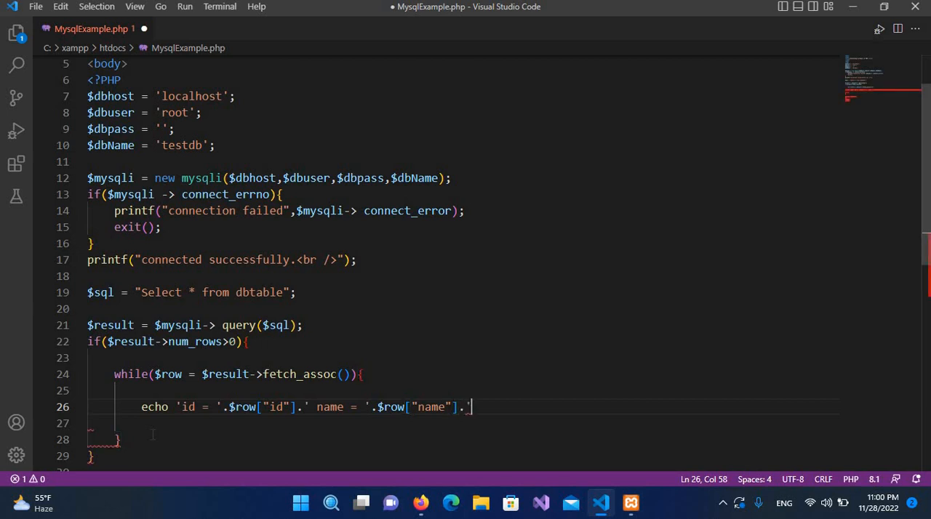
text(')
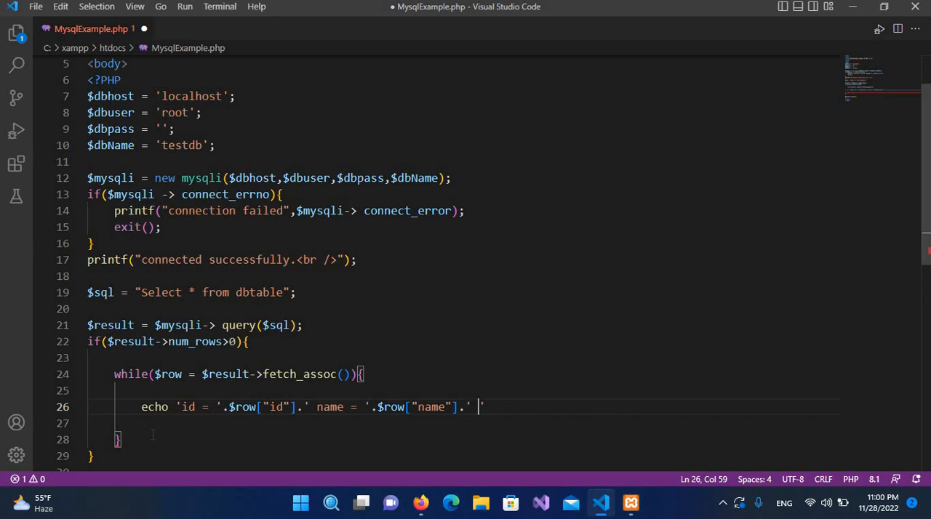
text(f)
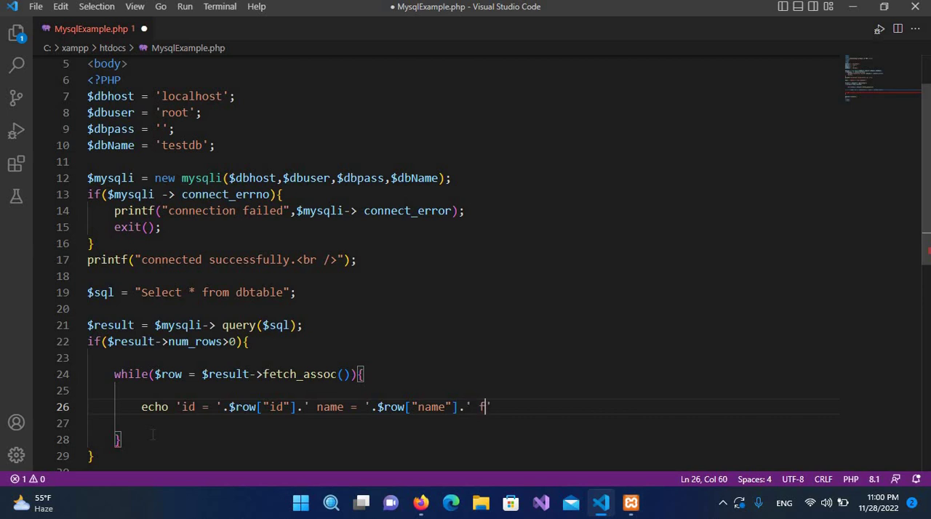
text(name)
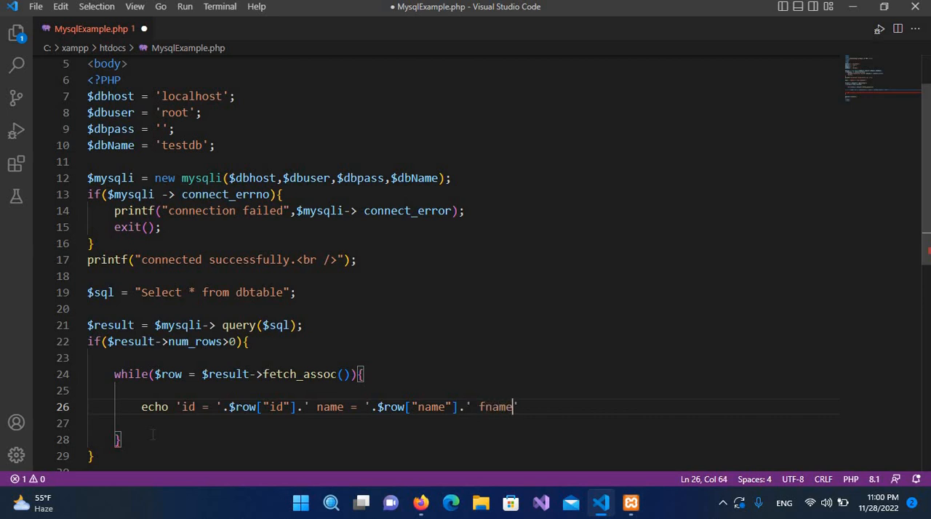
text(= ')
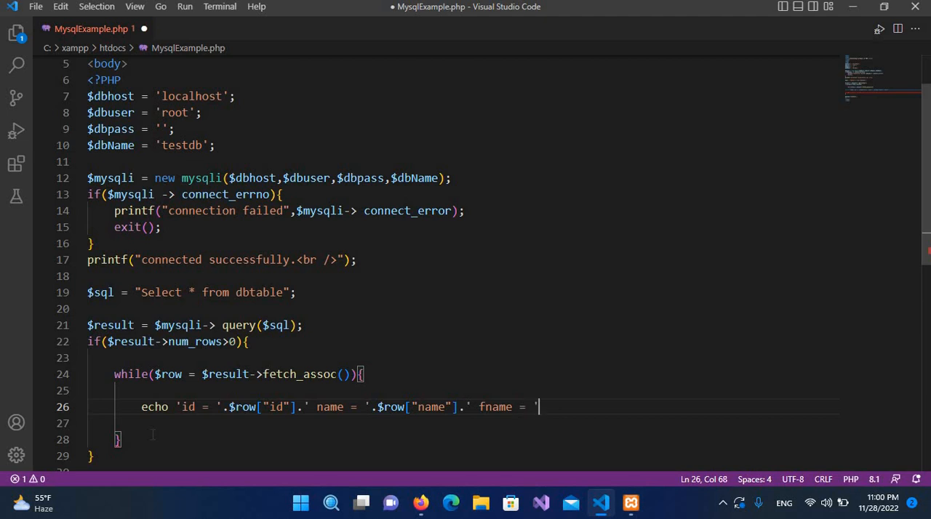
text(.)
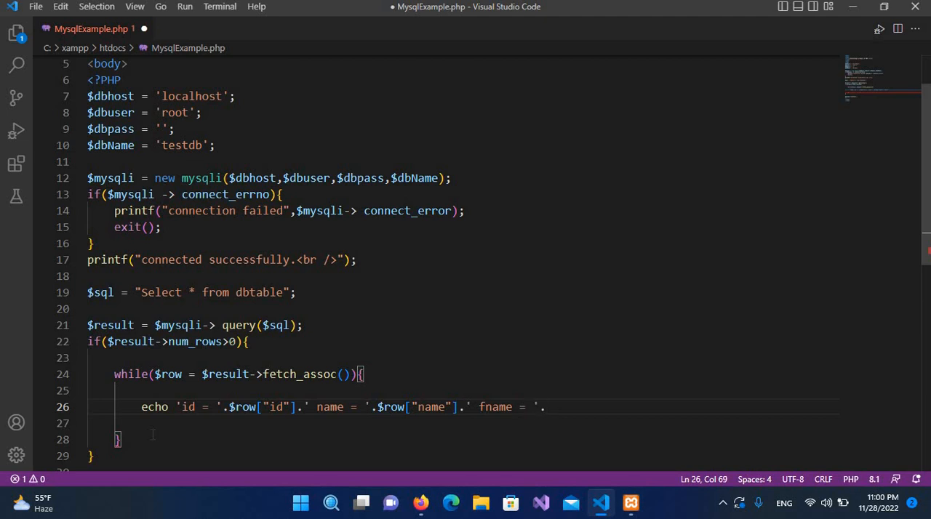
text($)
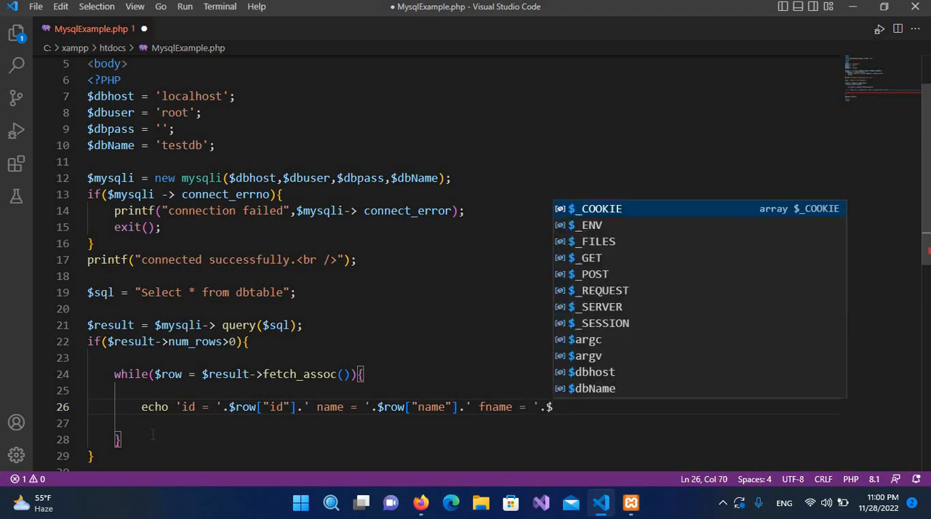
text(fn)
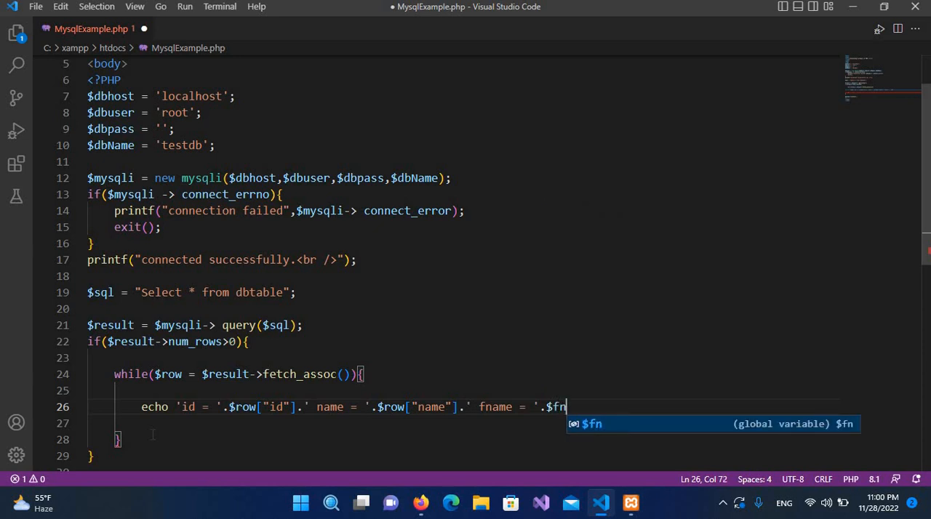
key(BackSpace)
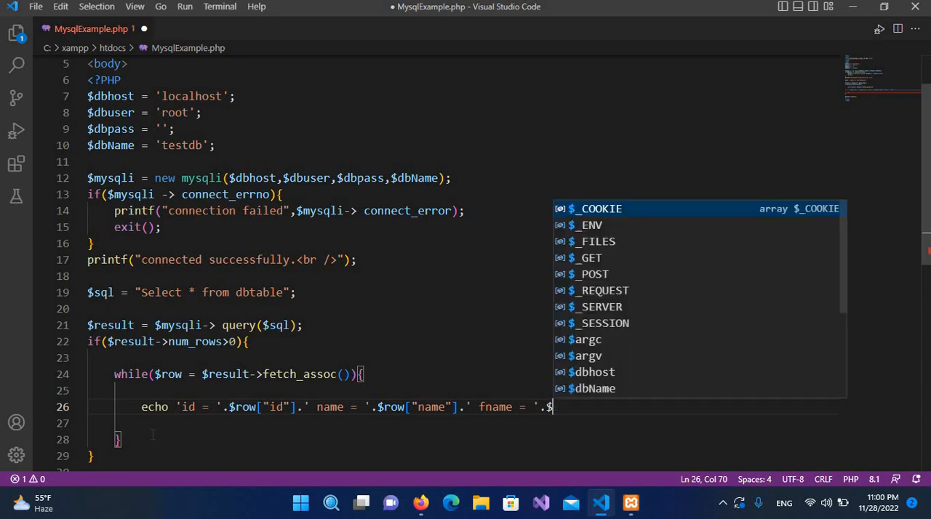
text(row)
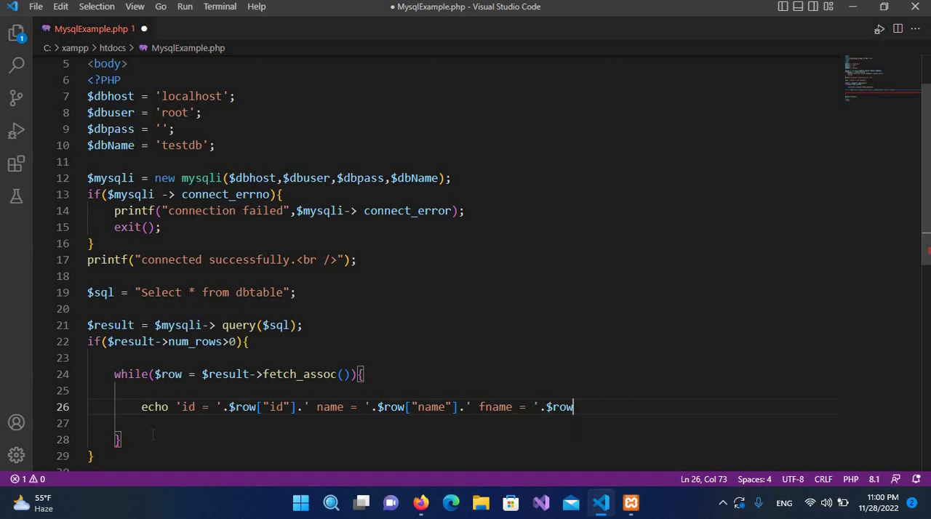
text([)
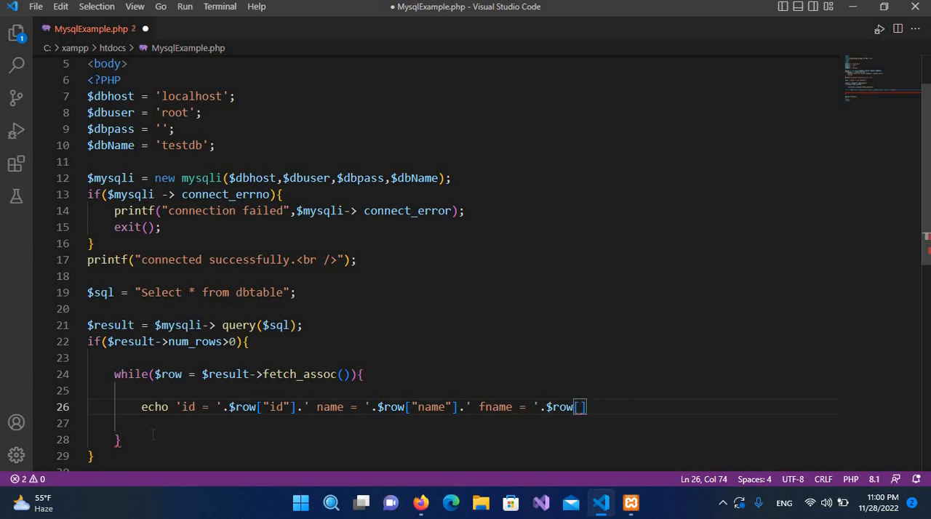
text("f")
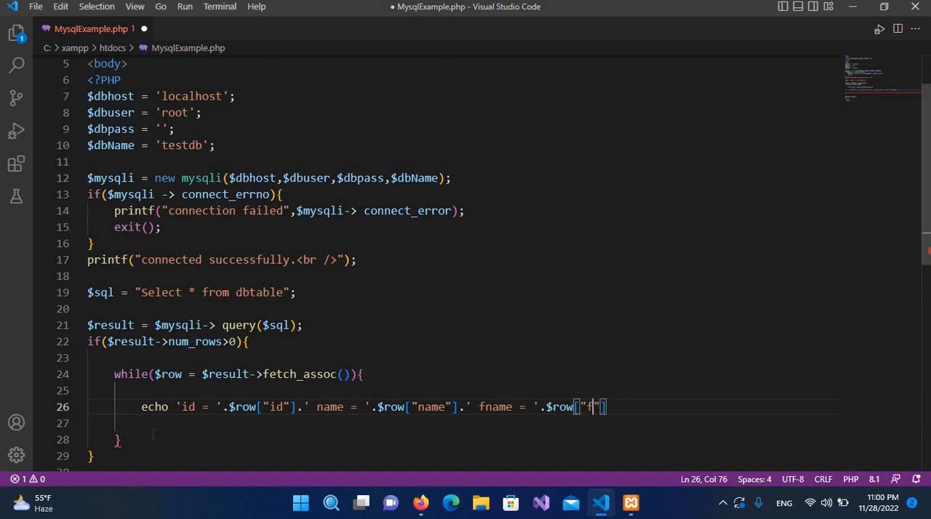
text(named)
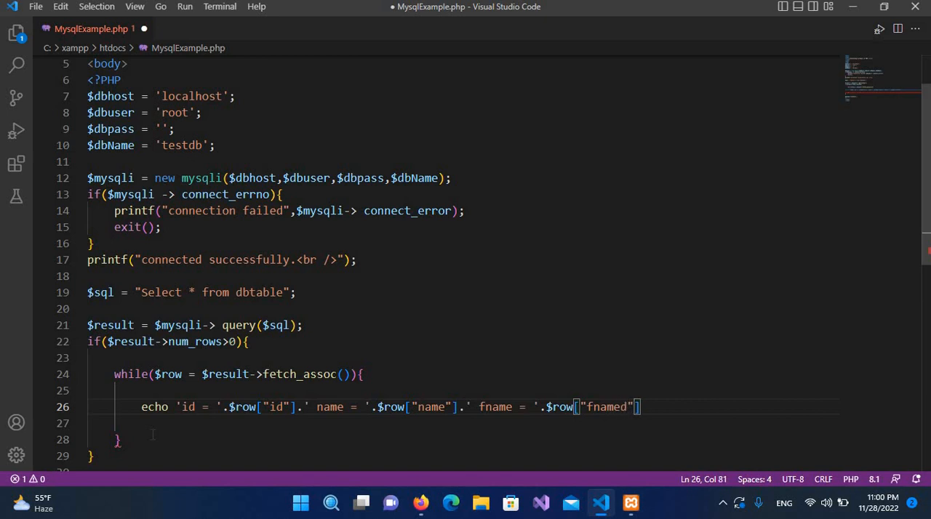
key(Backspace)
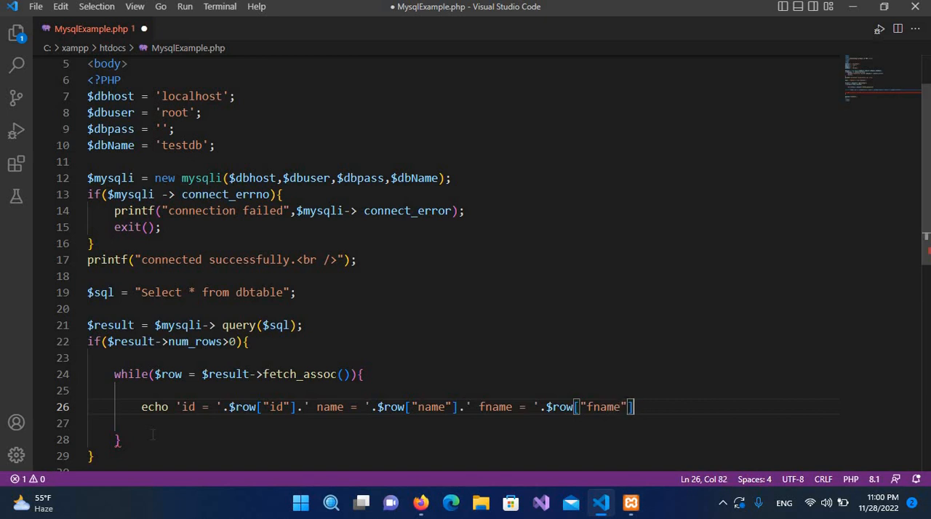
Finish the echo with a '<br />' line break and a semicolon
text(.')
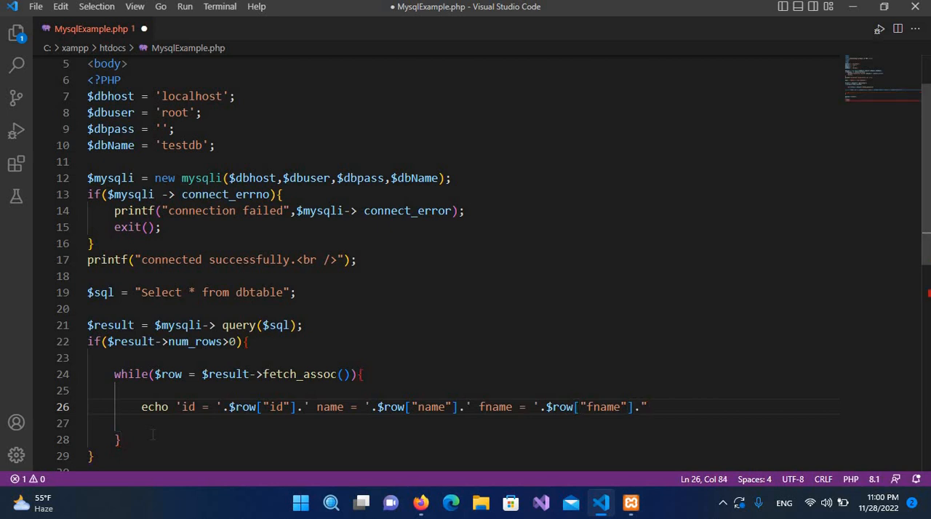
text(')
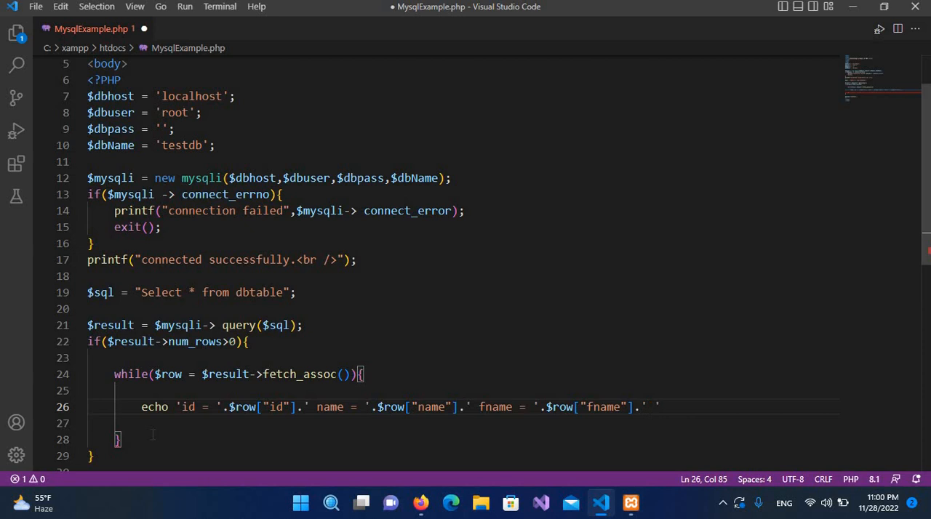
text(,)
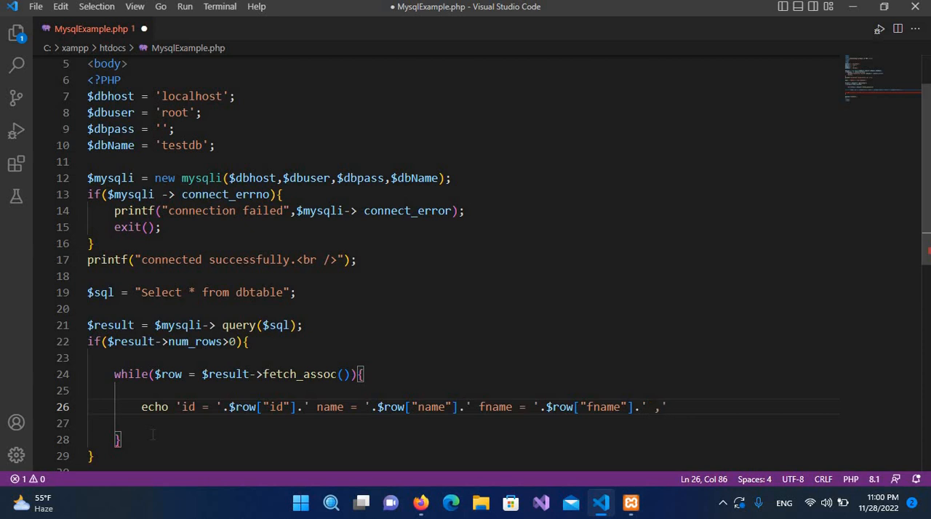
text(<br)
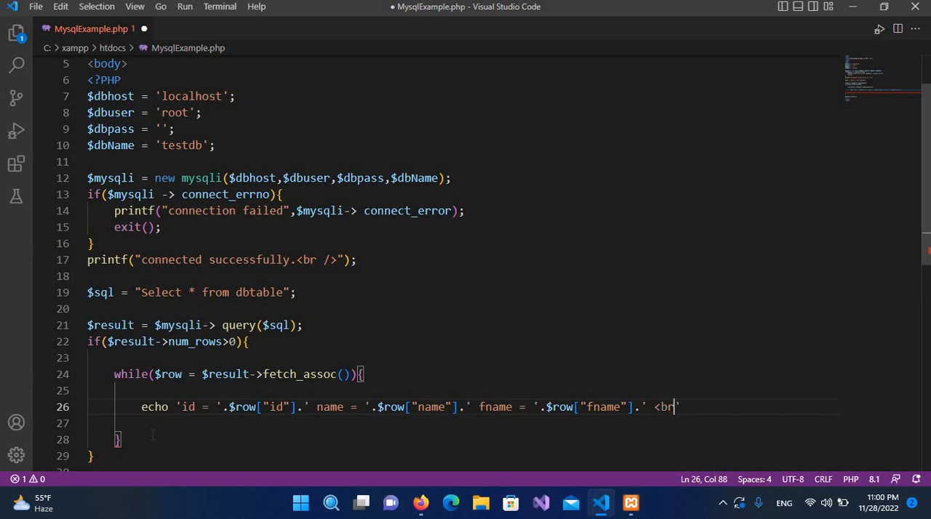
text(/>)
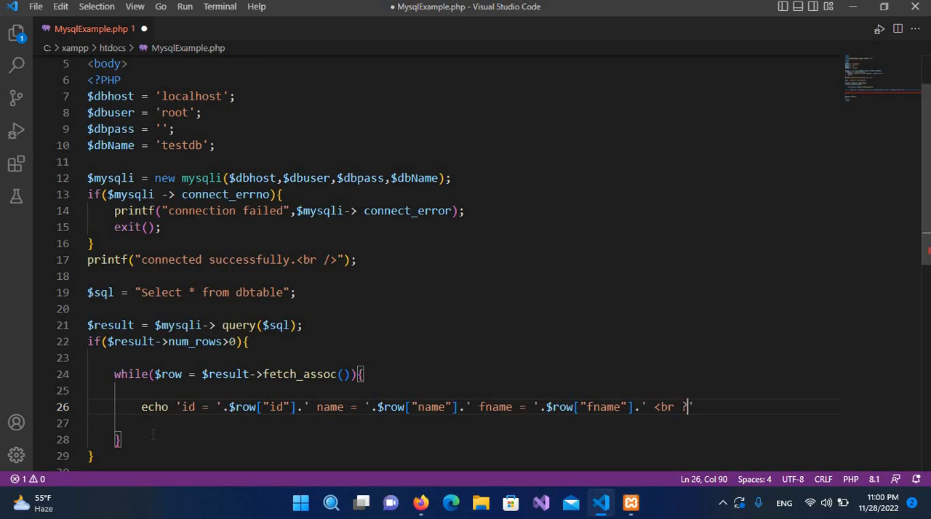
text(/)
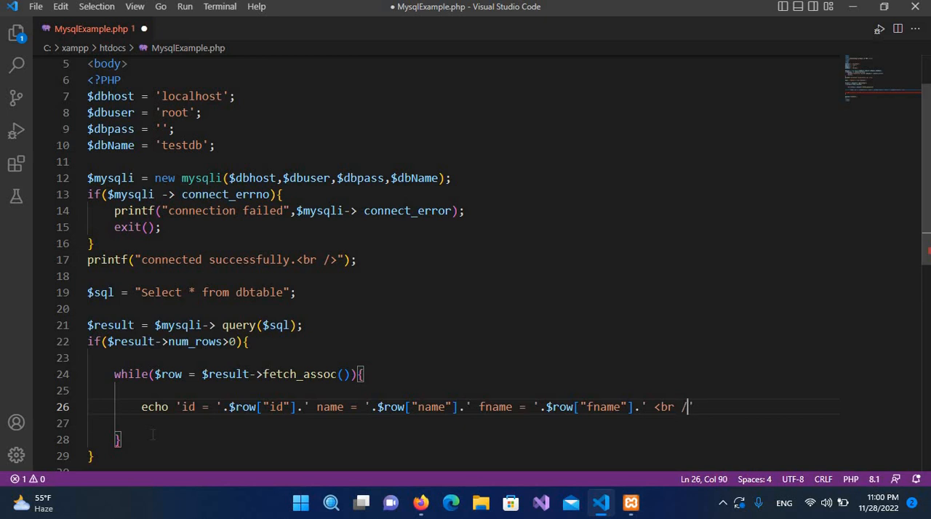
text(>')
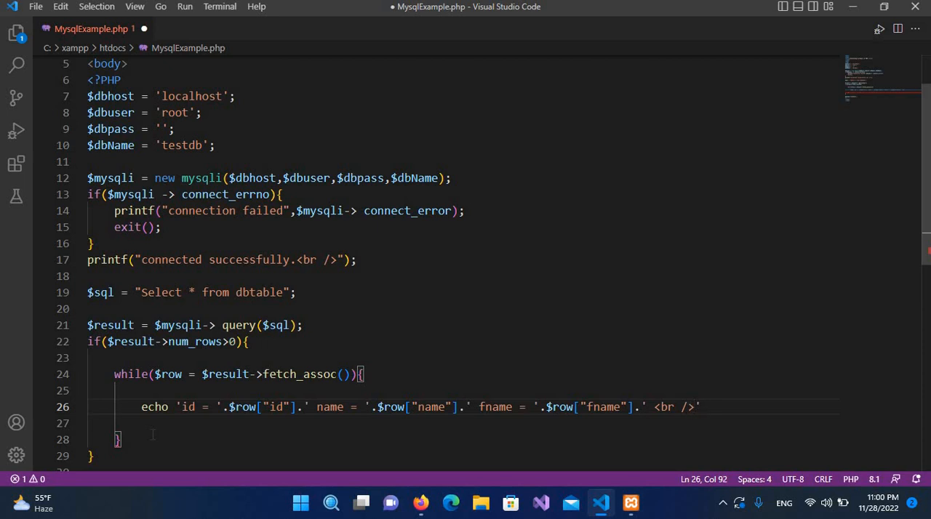
text(;)
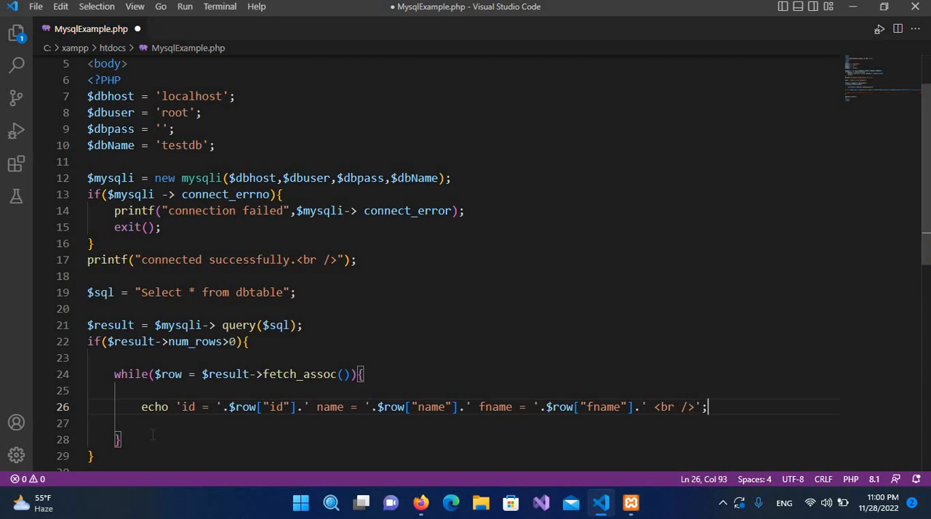
Save, then add else{ printf("NO Record Found") } after the if block
key(Ctrl+s)
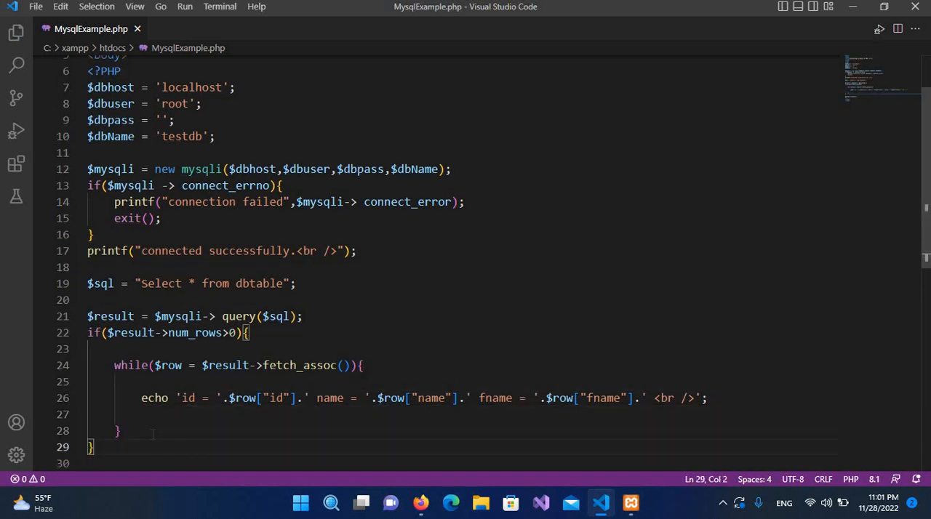
text(else{)
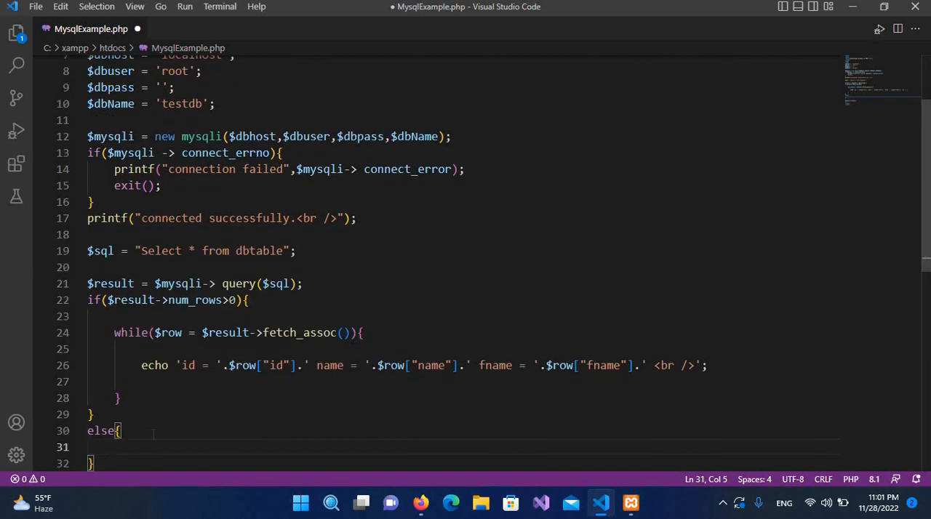
key(Enter)
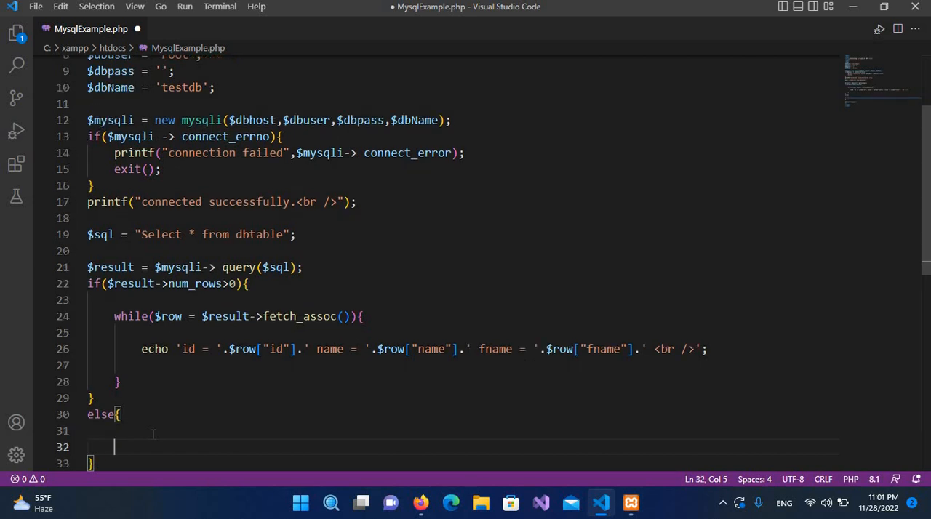
text(P)
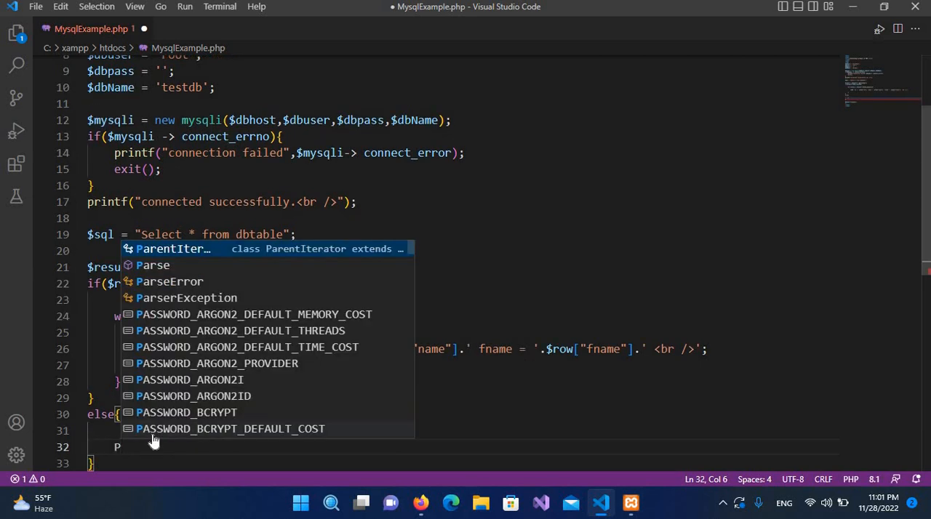
text(rinf()
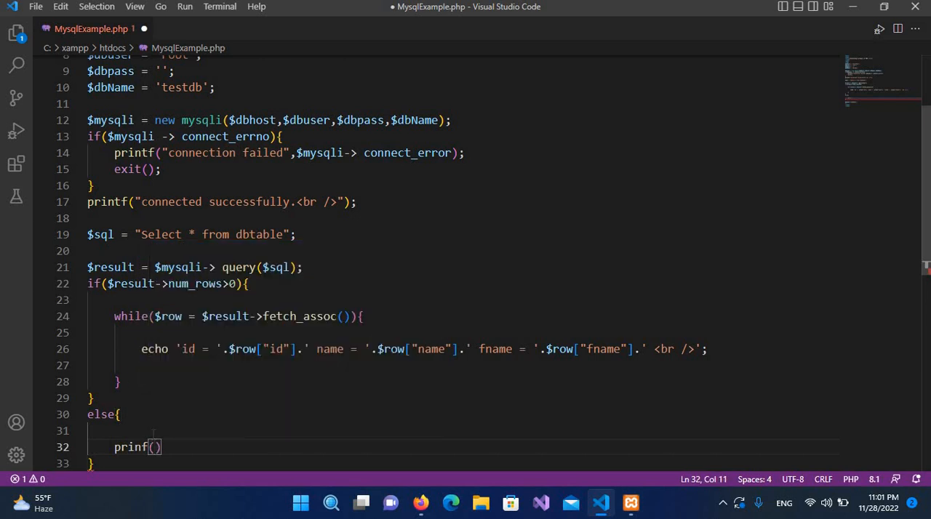
text("NO ")
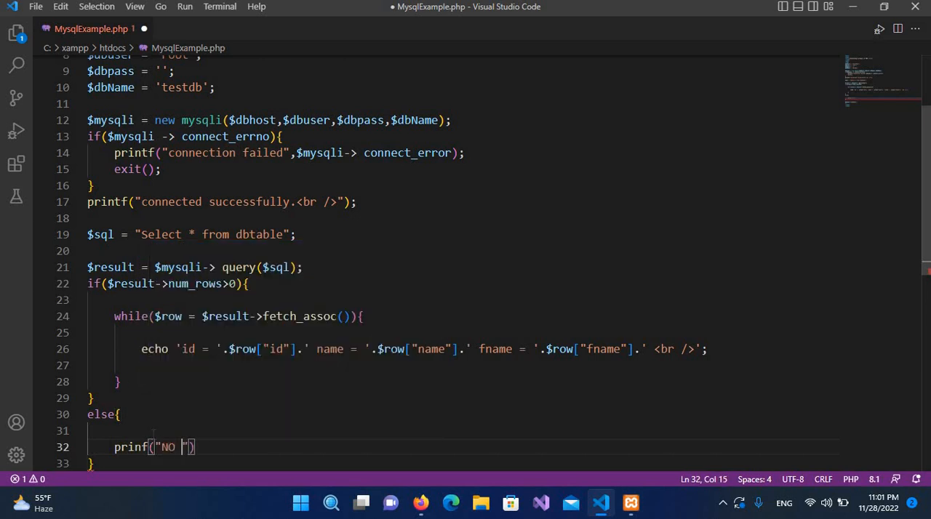
text(Record F)
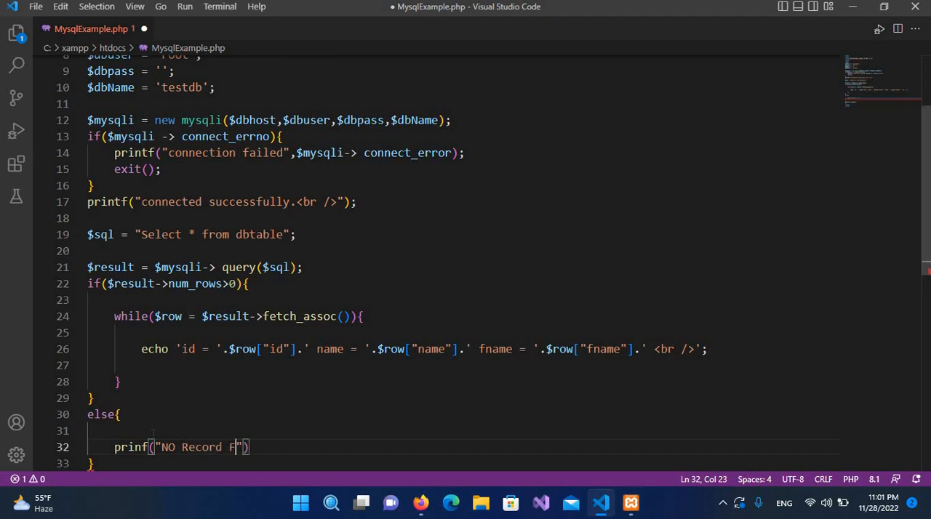
text(ound)
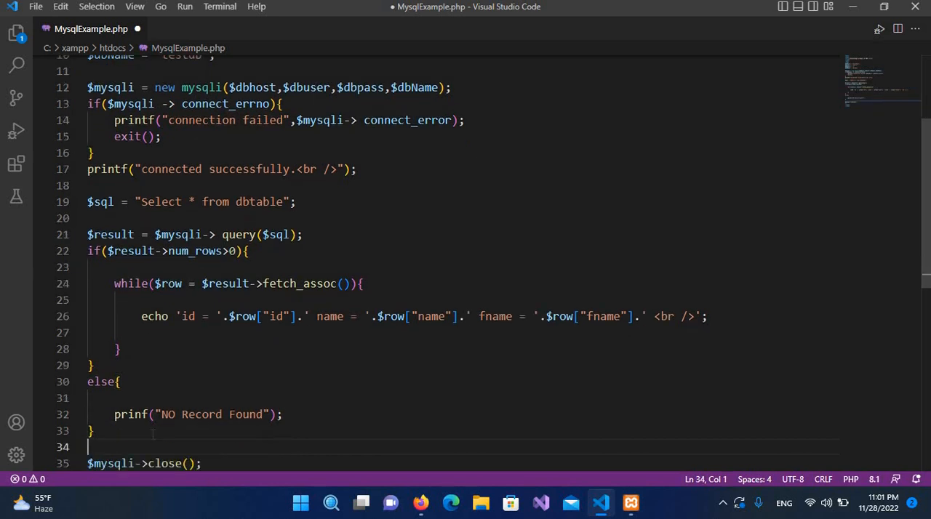
Add mysqli_stmt_free_result($result); on line 34, before the close call
text(my)
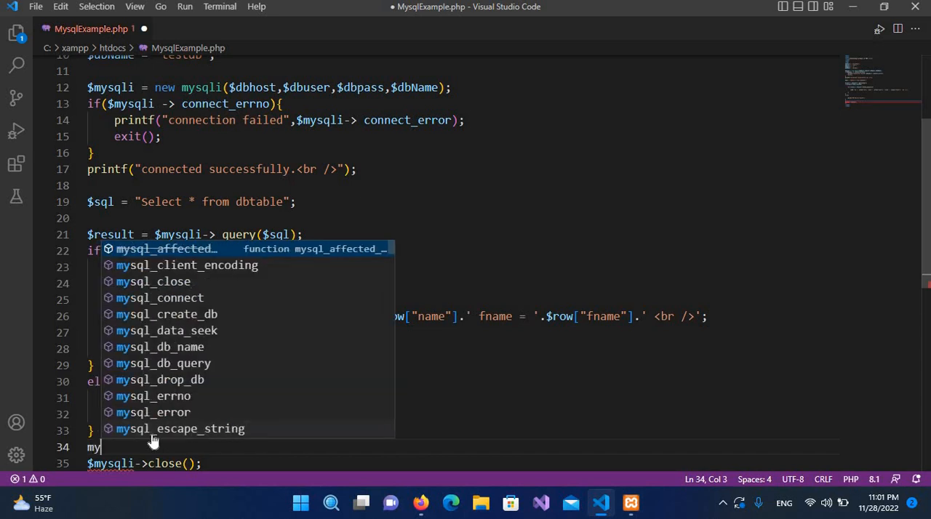
text(sql)
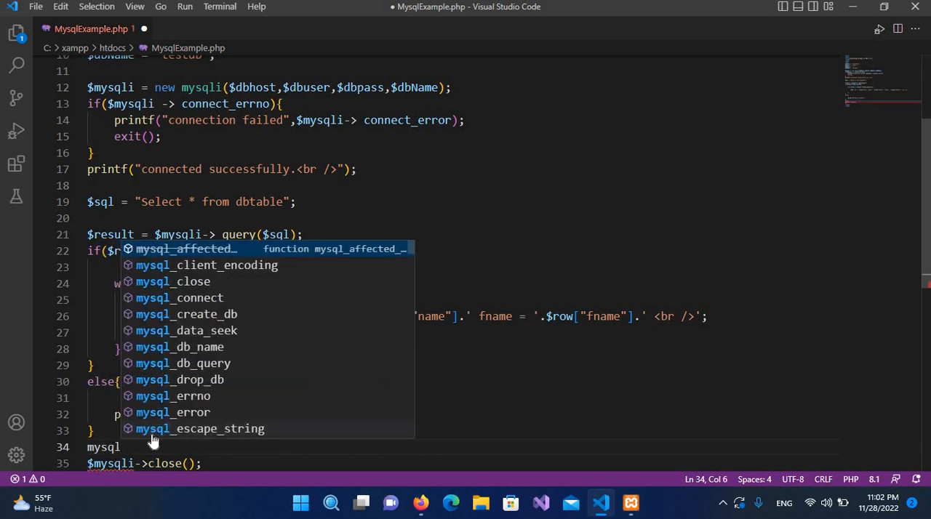
text(_free)
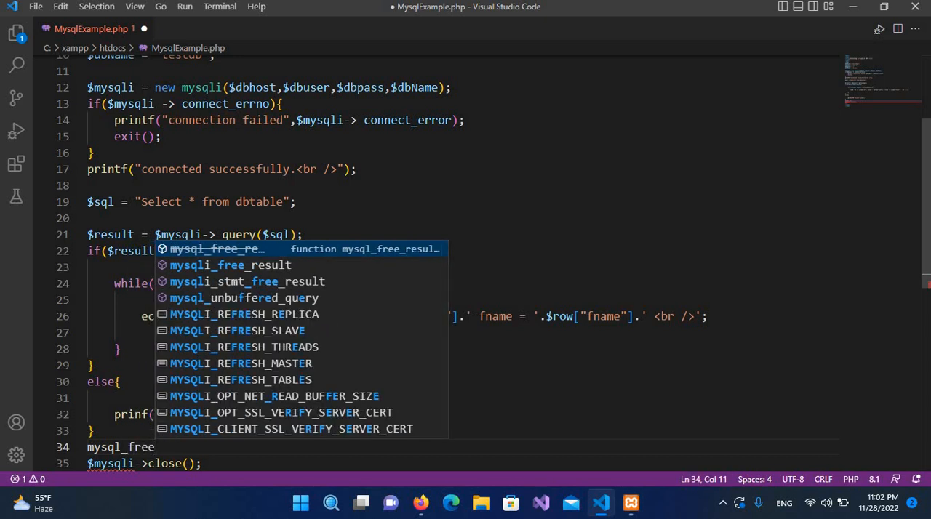
click(248, 282)
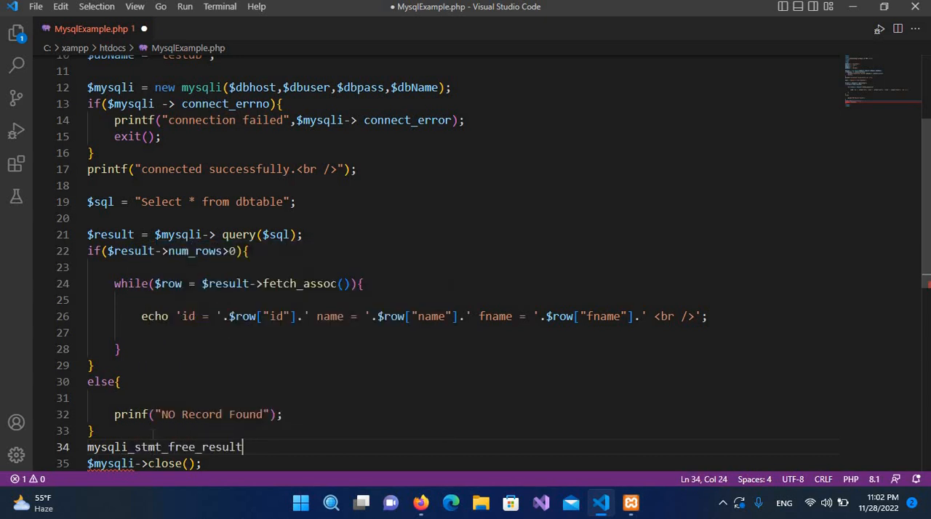
text(())
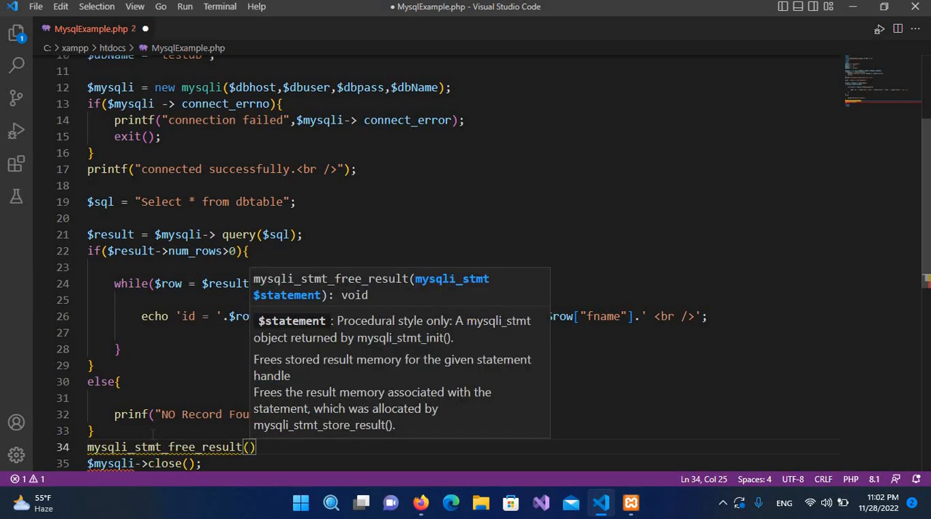
text($result)
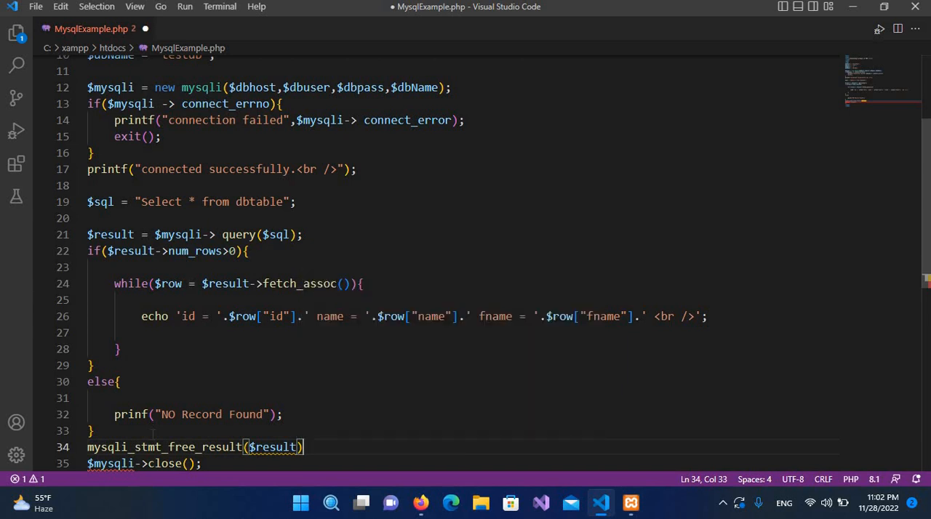
text(;)
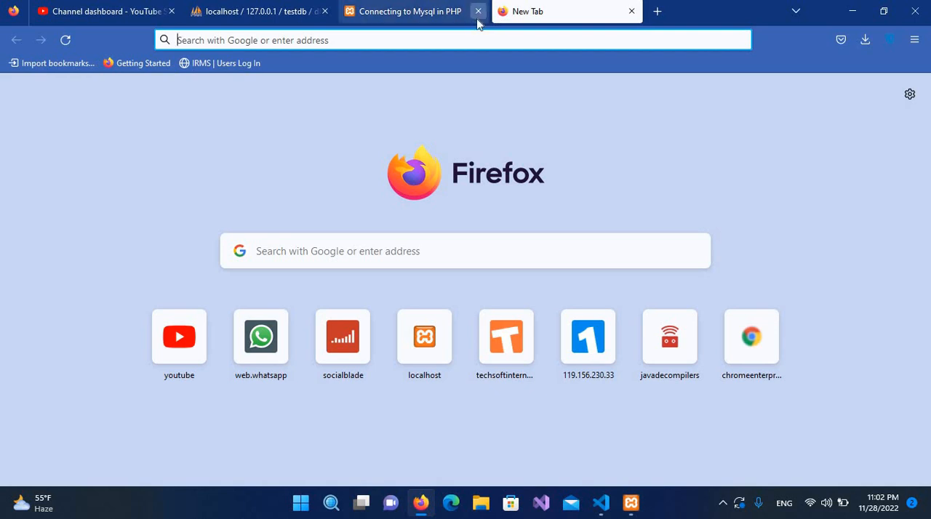
Close the old PHP tab and enter localhost/mysqlexample.php in the address bar
click(477, 11)
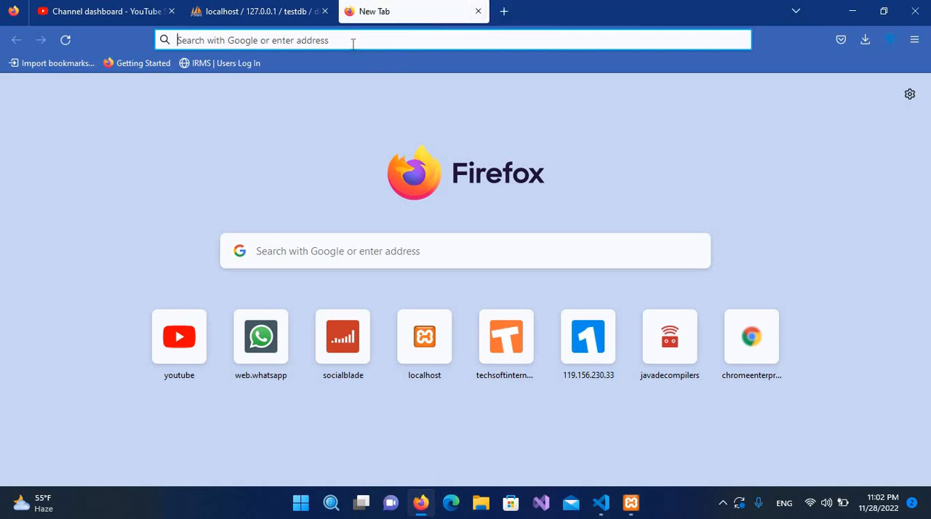
text(localhost/mysqlexample.php)
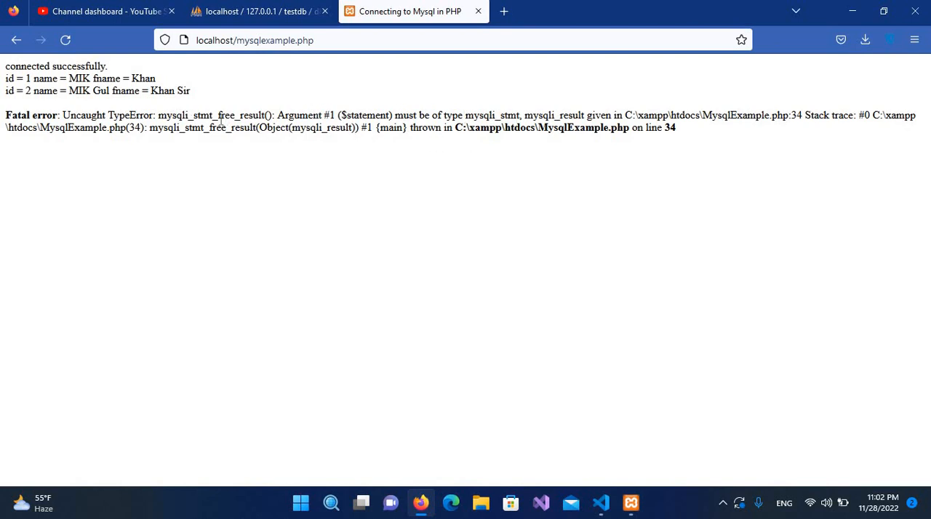
mouse_move(156, 115)
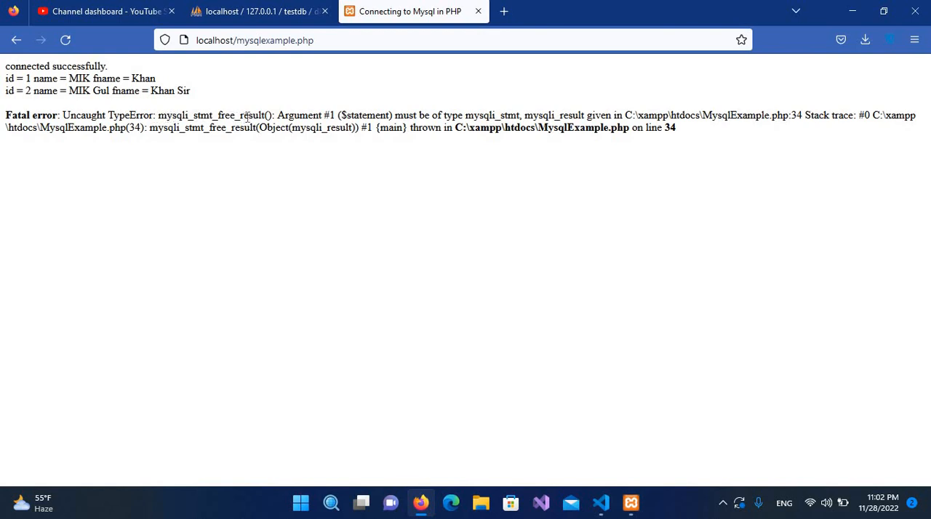
mouse_move(629, 509)
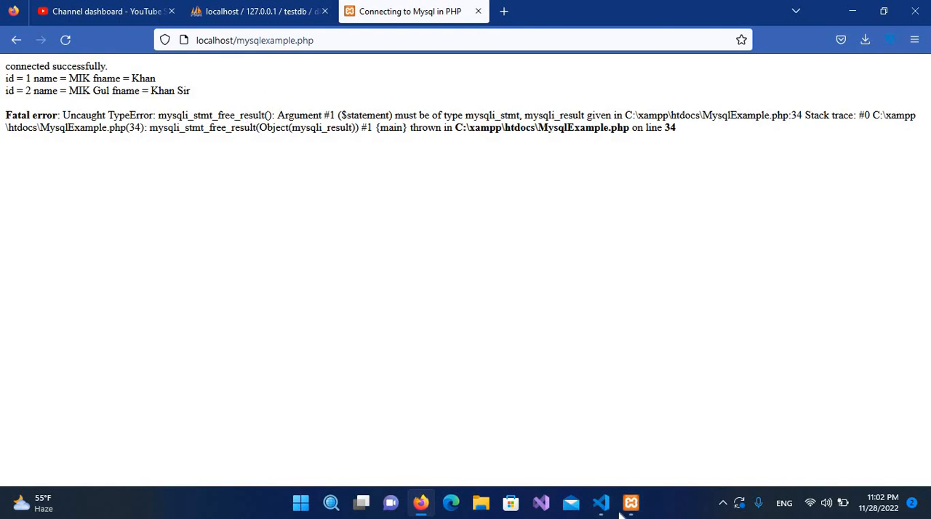
Delete the mysqli_stmt_free_result($result) line 34 from MysqlExample.php
click(600, 504)
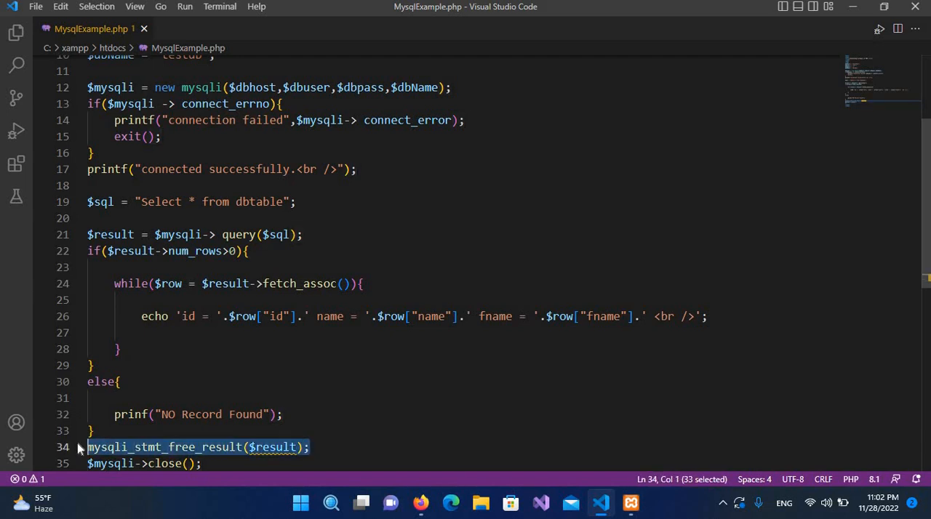
key(Delete)
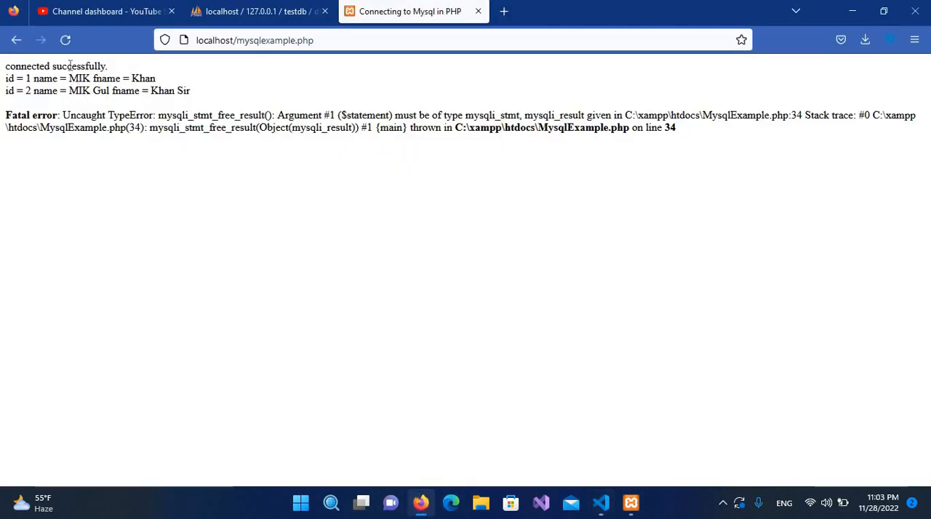
Reload mysqlexample.php to list both records, then view dbtable's two rows in phpMyAdmin
click(71, 40)
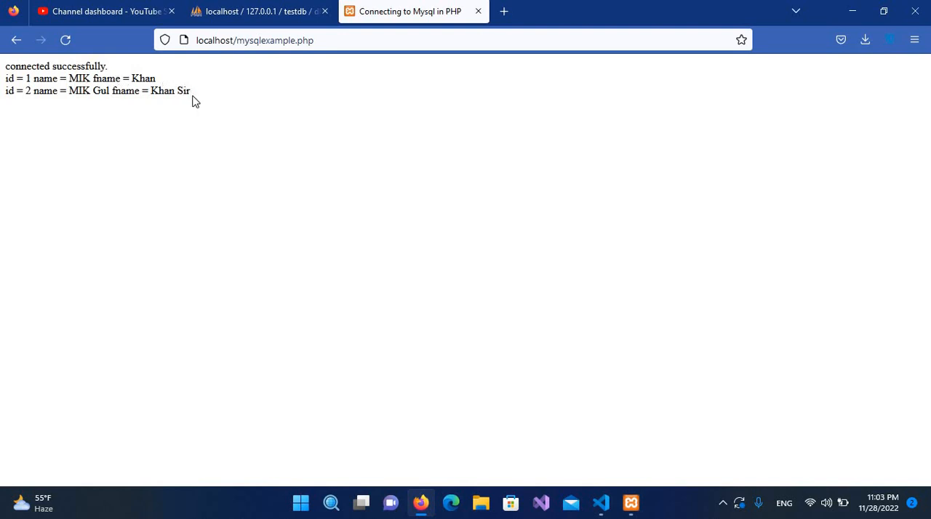
mouse_move(639, 413)
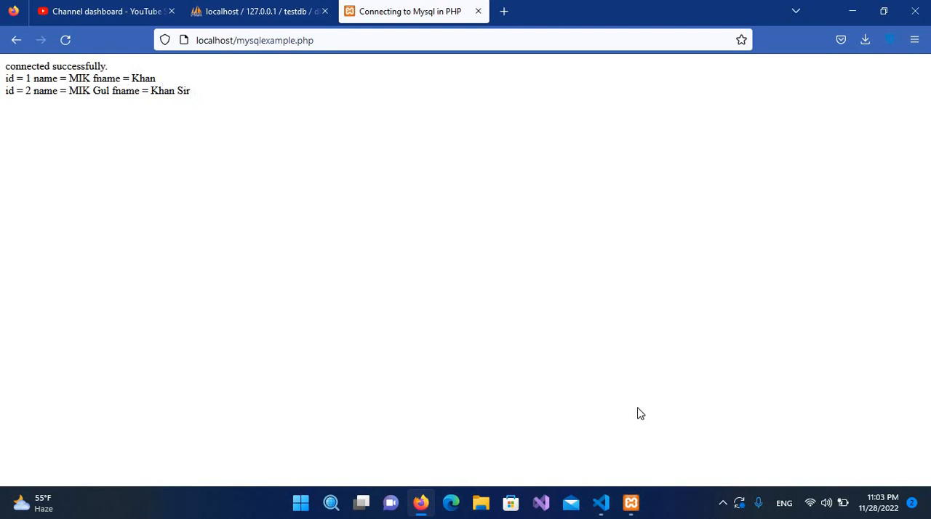
click(253, 11)
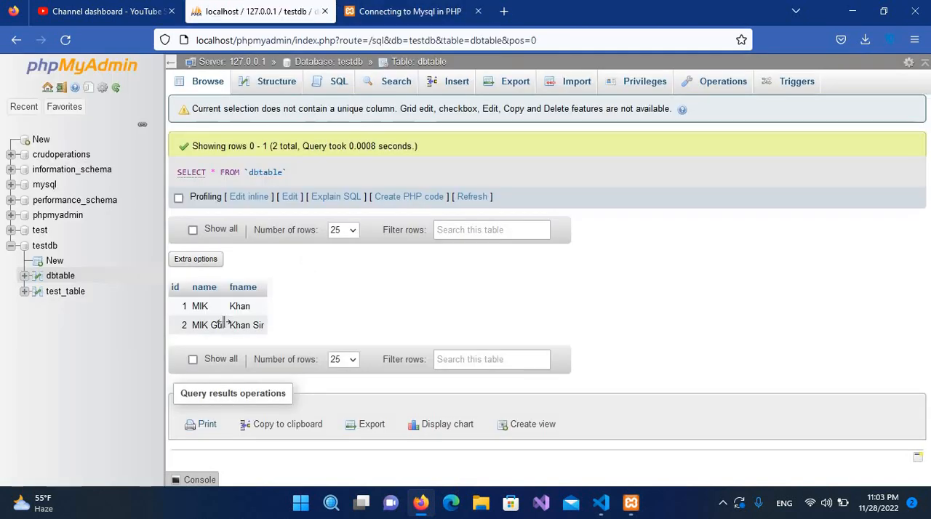